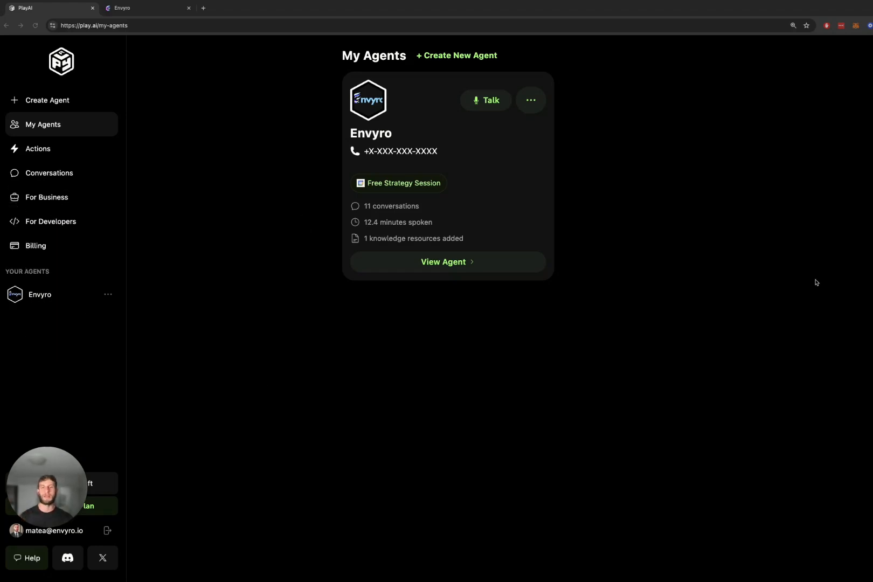
mouse_move(742, 211)
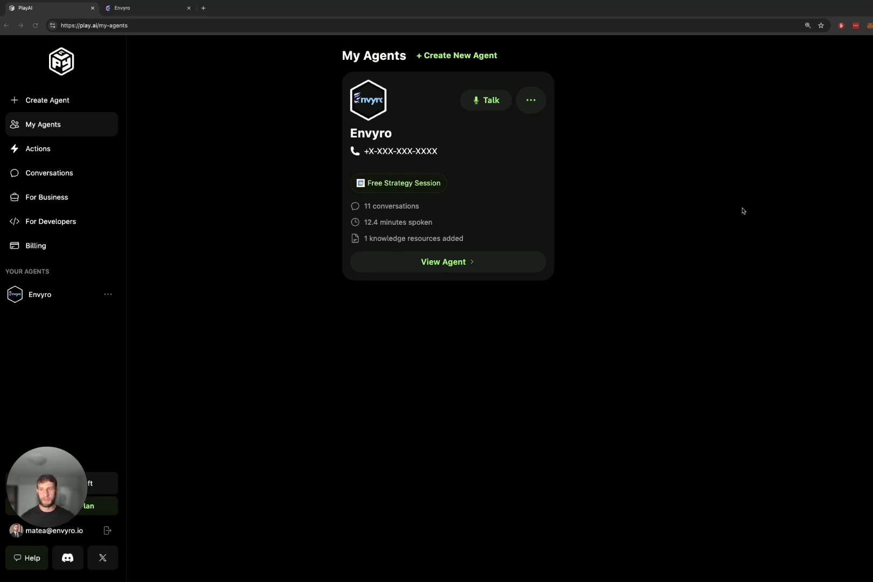
mouse_move(258, 169)
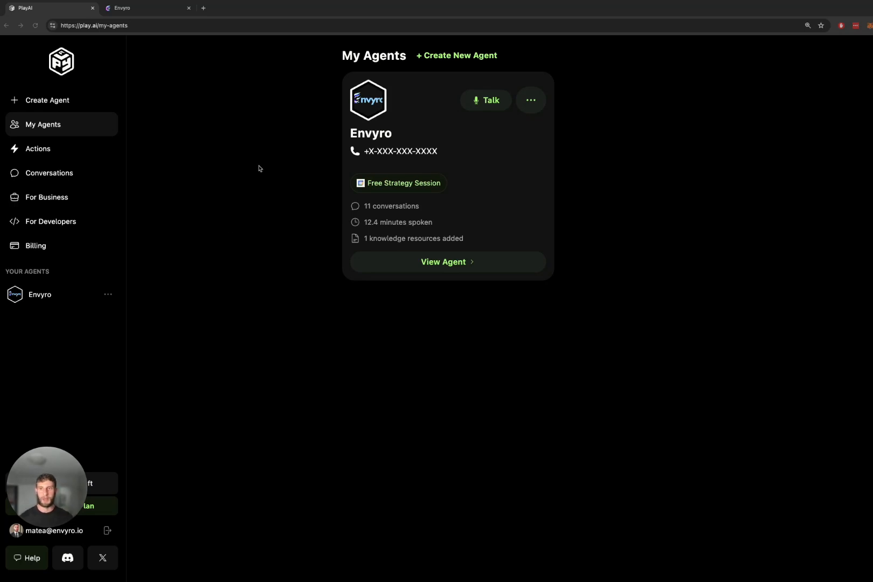
mouse_move(343, 179)
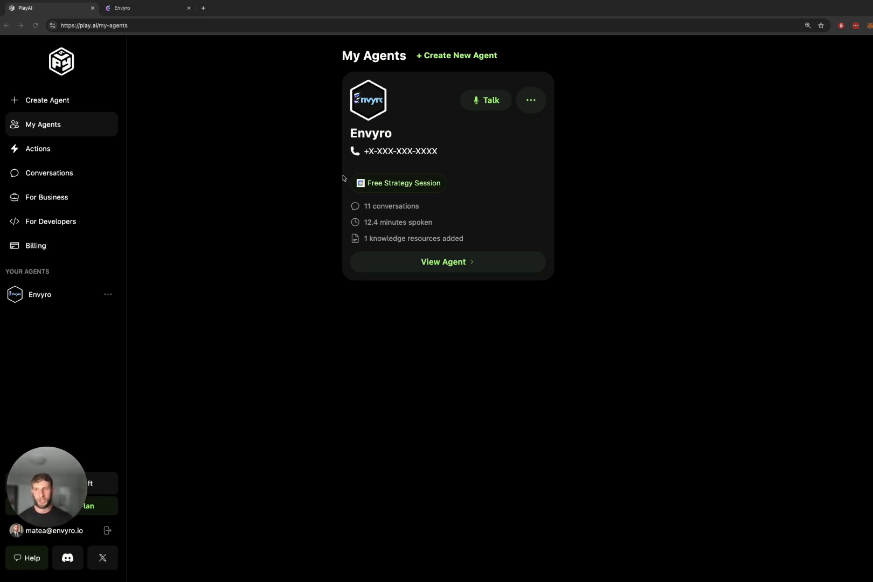
mouse_move(189, 251)
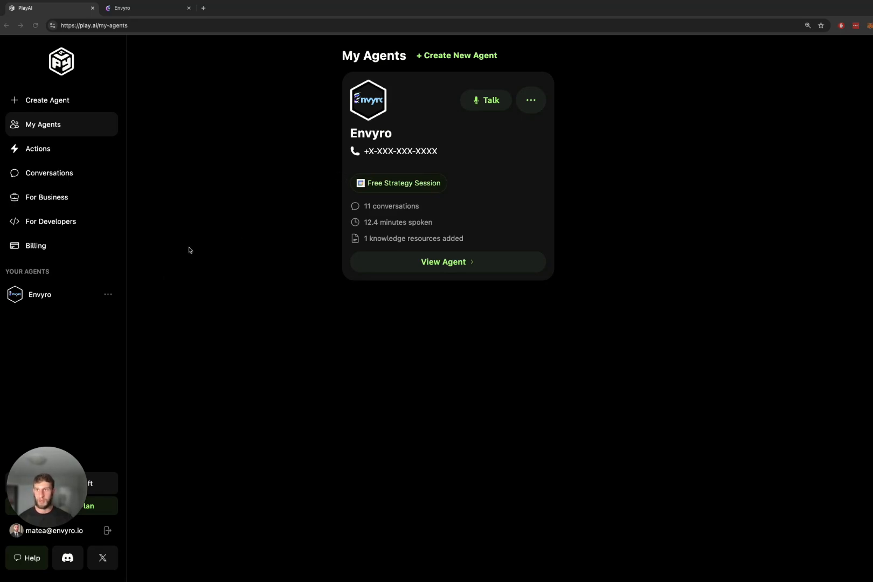
mouse_move(209, 191)
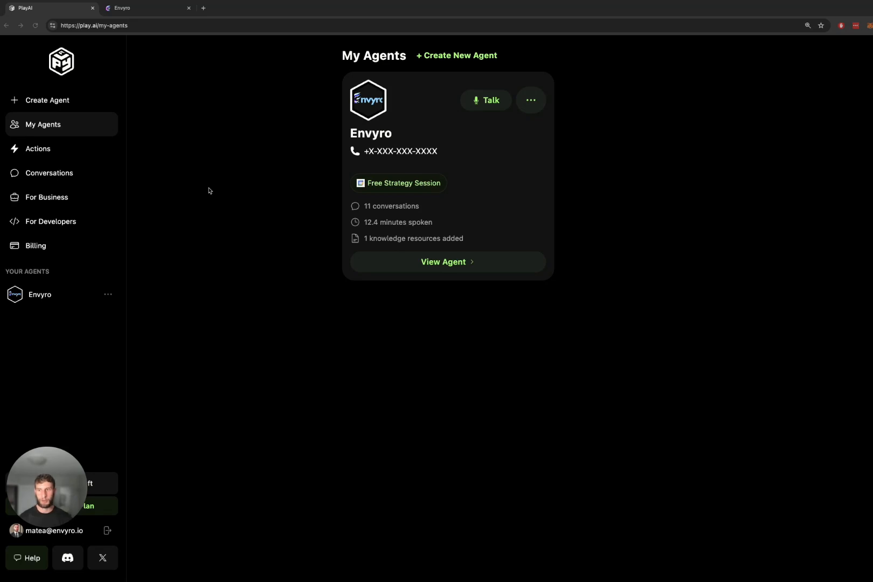
mouse_move(36, 249)
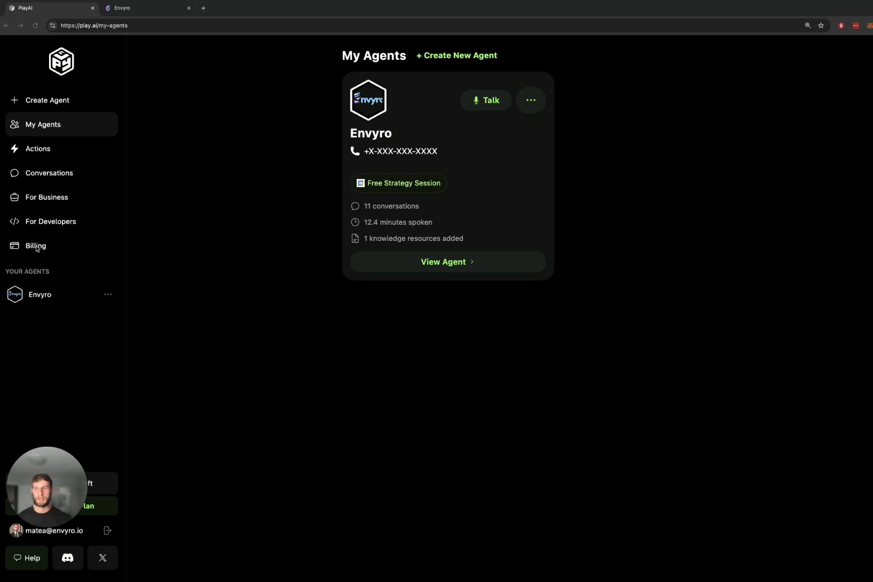
mouse_move(231, 184)
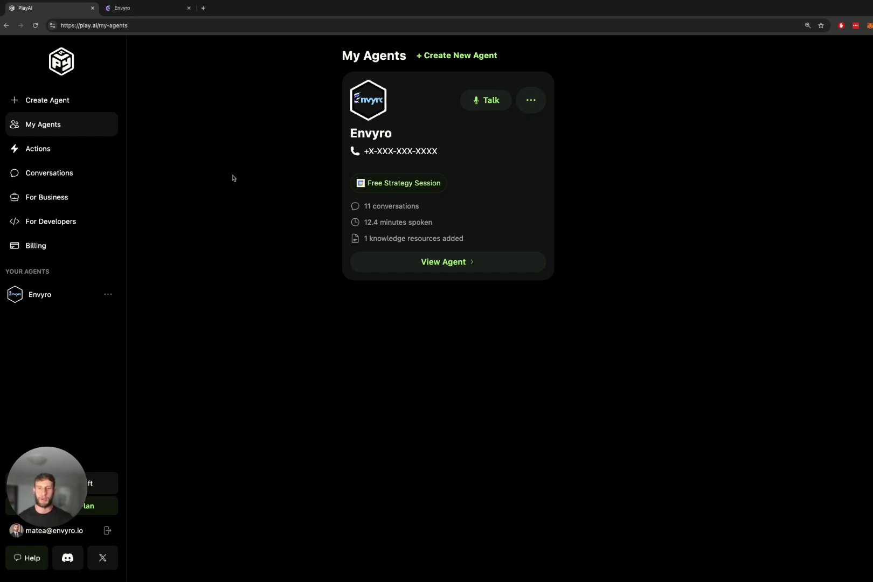
mouse_move(544, 110)
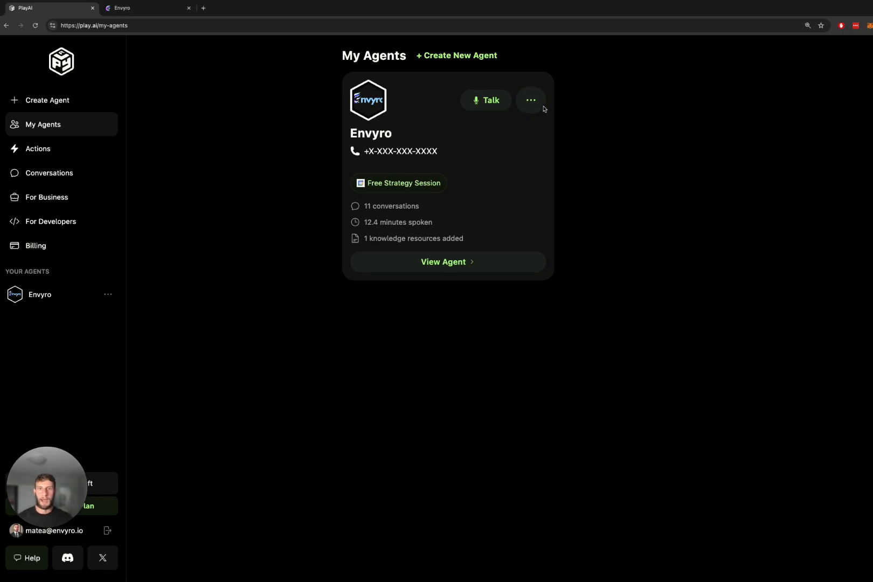
Open the Envyro agent from its card to view its Identity settings.
click(446, 262)
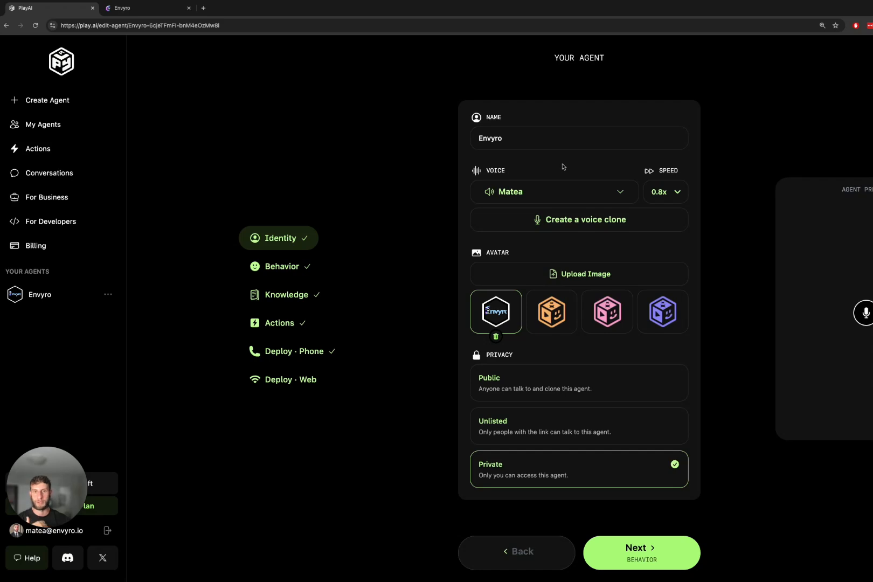
mouse_move(583, 164)
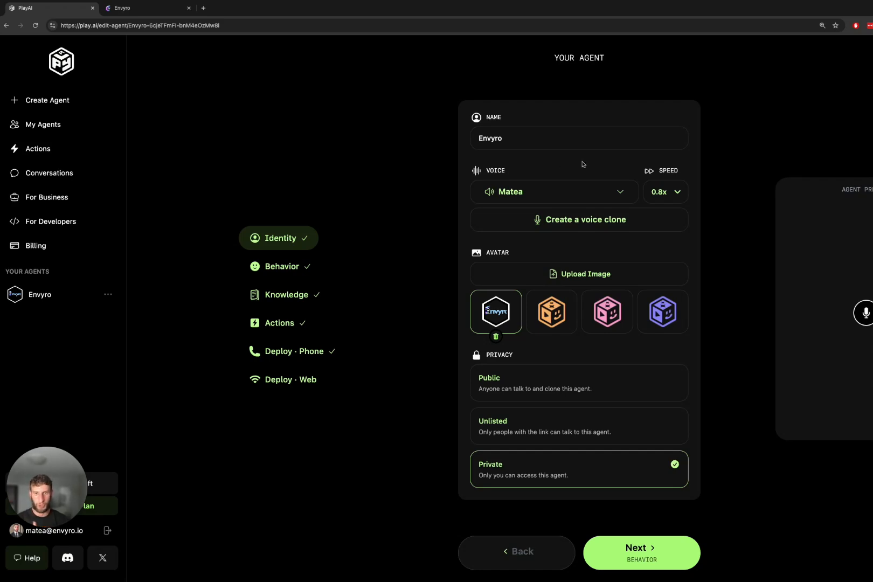
mouse_move(569, 193)
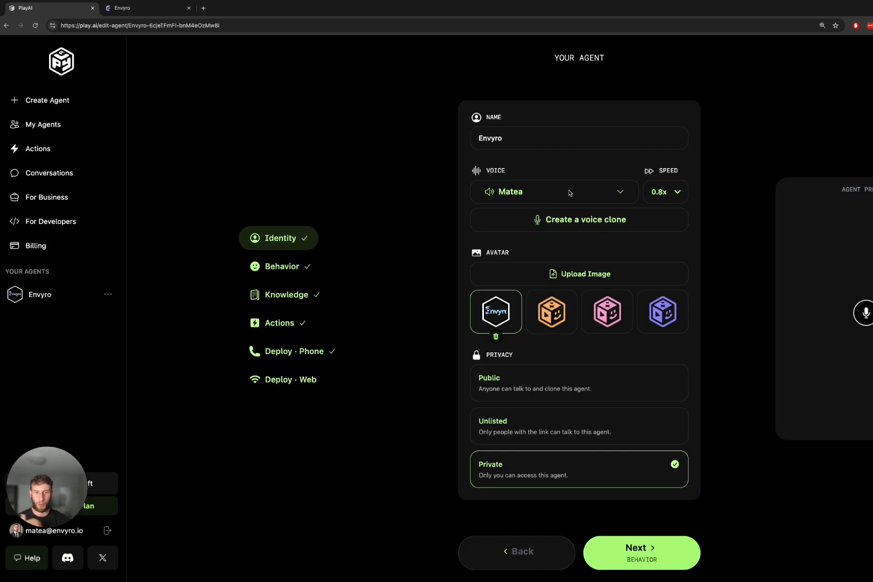
click(553, 192)
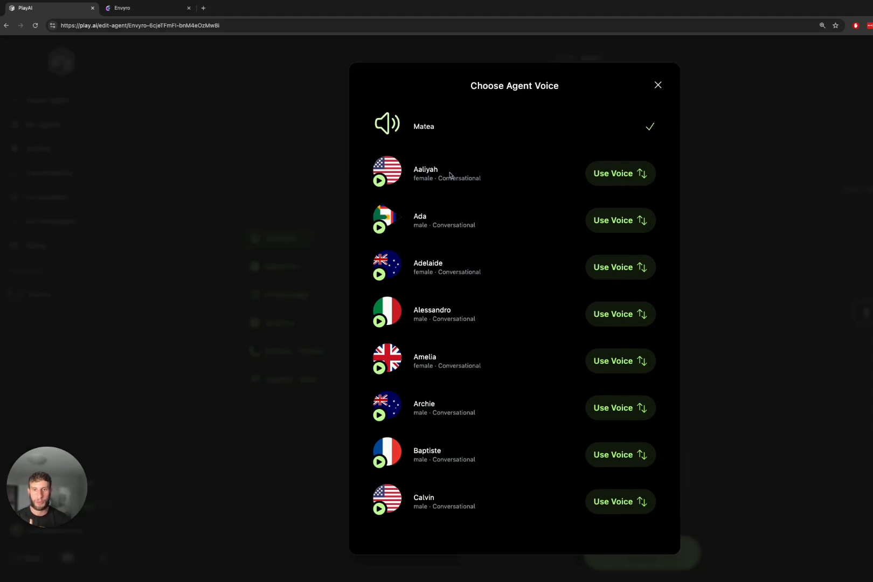
mouse_move(452, 186)
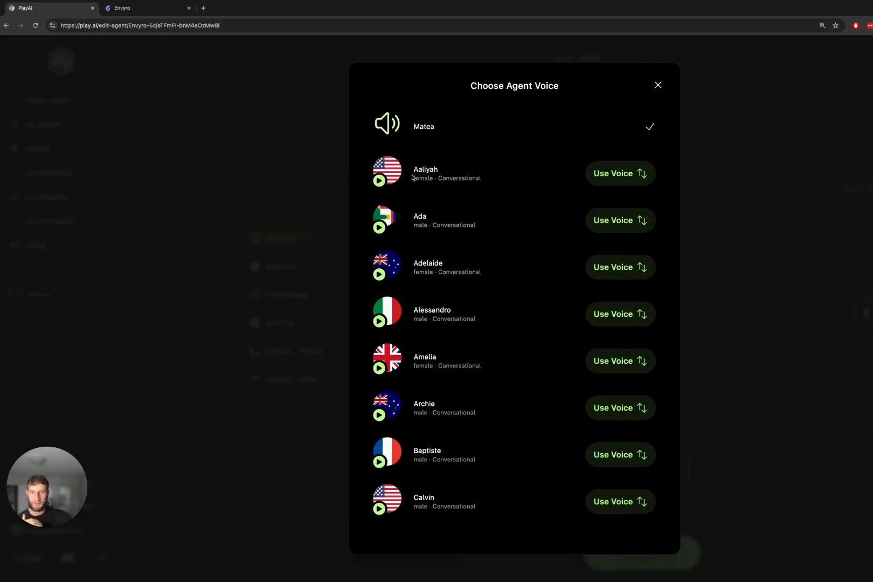
mouse_move(392, 189)
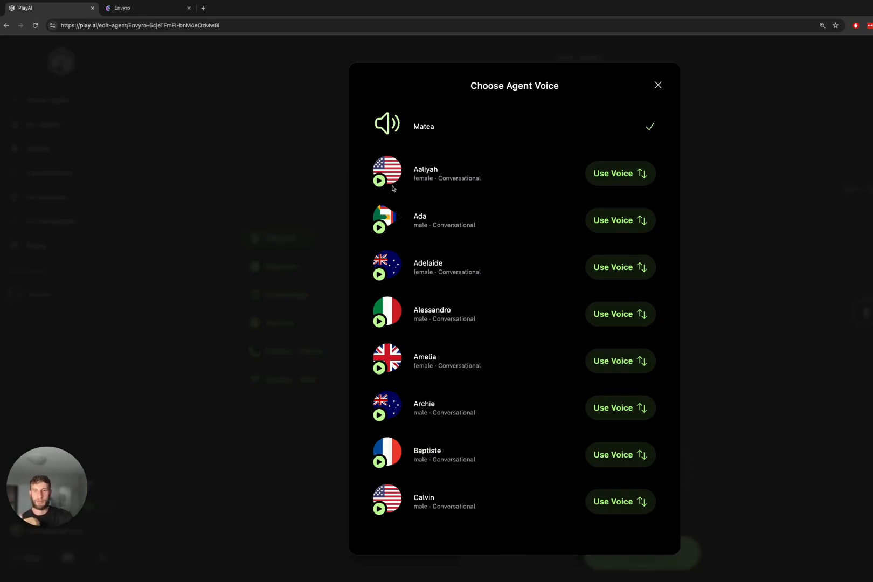
click(380, 181)
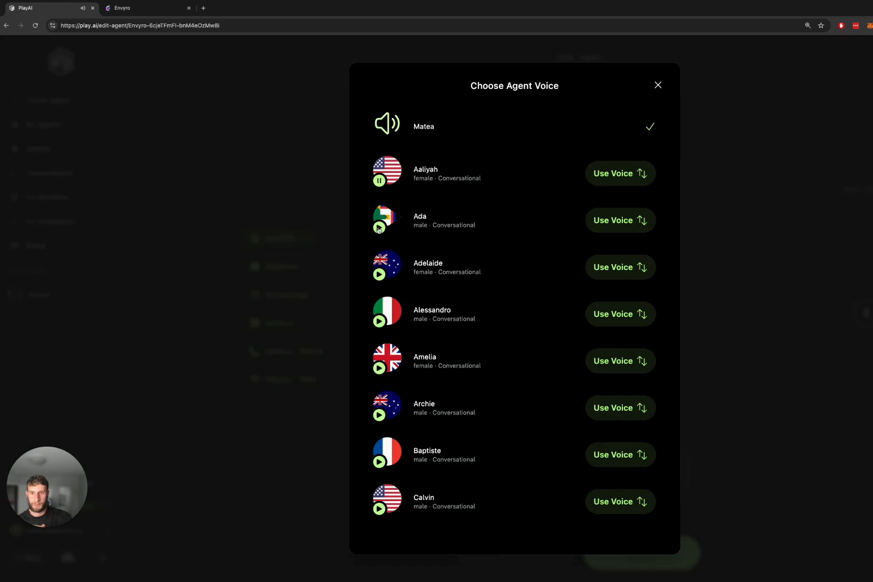
click(379, 275)
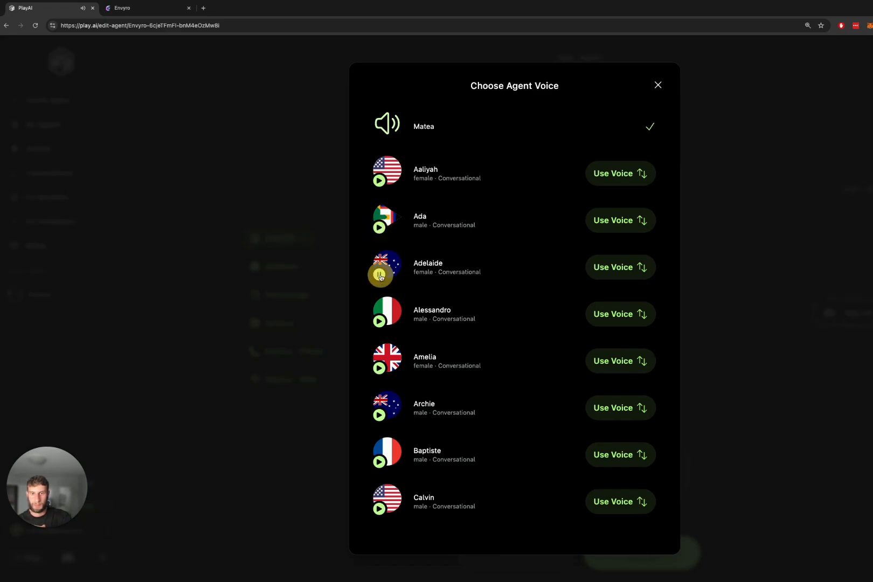
click(658, 86)
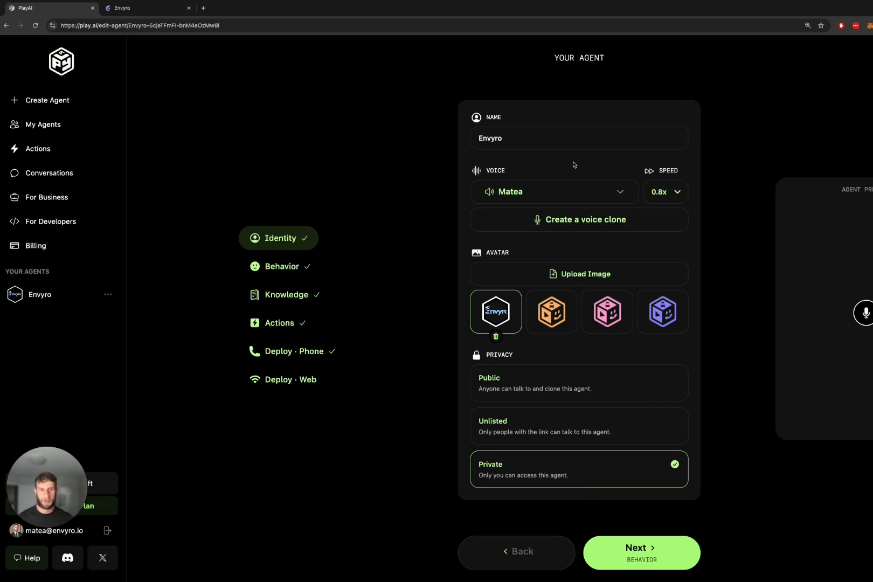
Start a new voice clone for the Envyro agent.
click(578, 219)
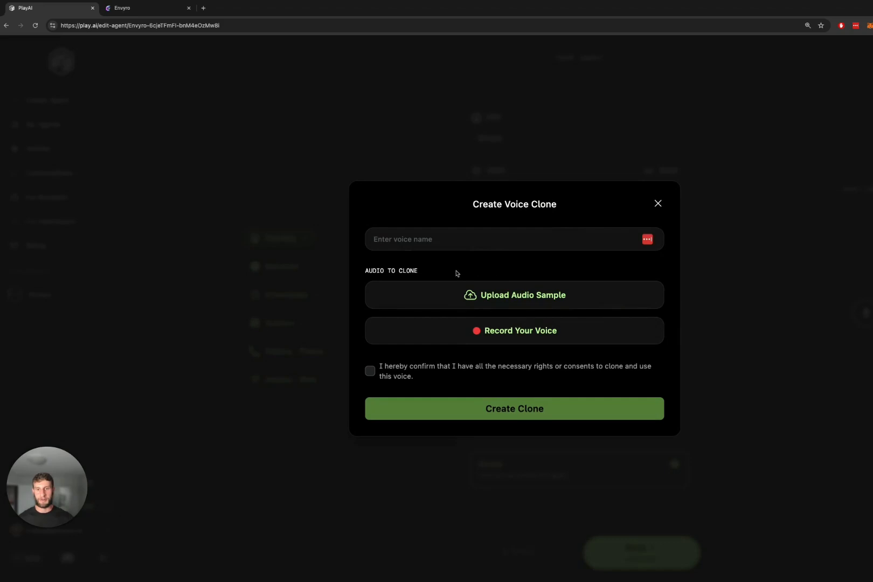
mouse_move(550, 281)
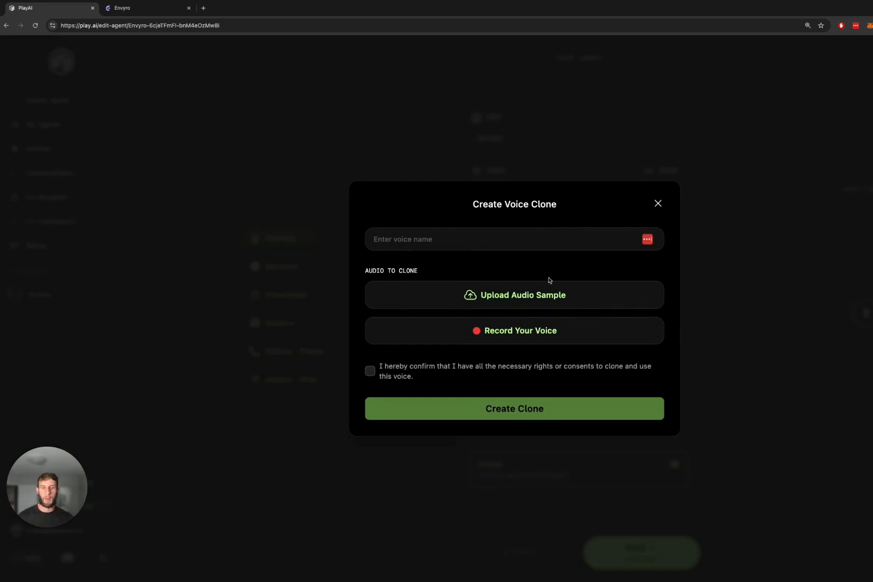
mouse_move(570, 316)
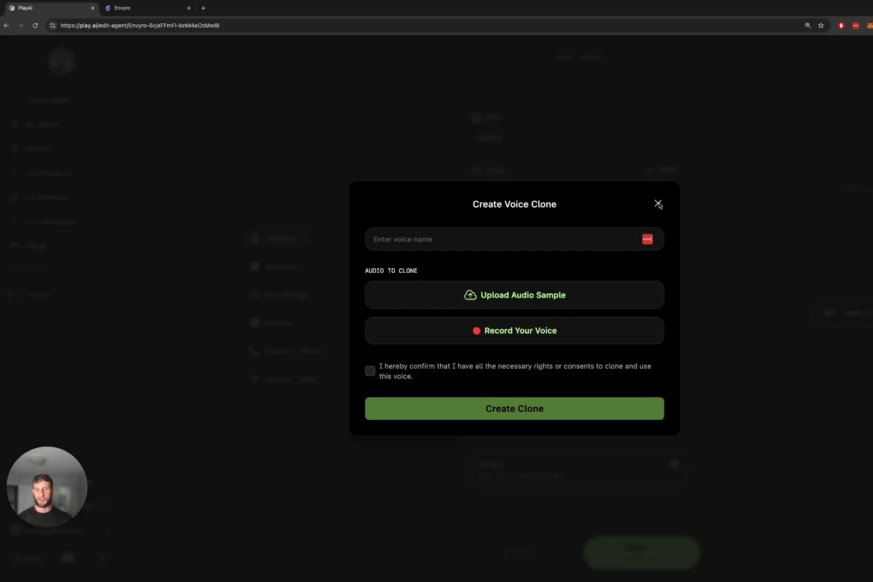
Close the voice clone form, review speed options, and advance to Behavior.
click(657, 205)
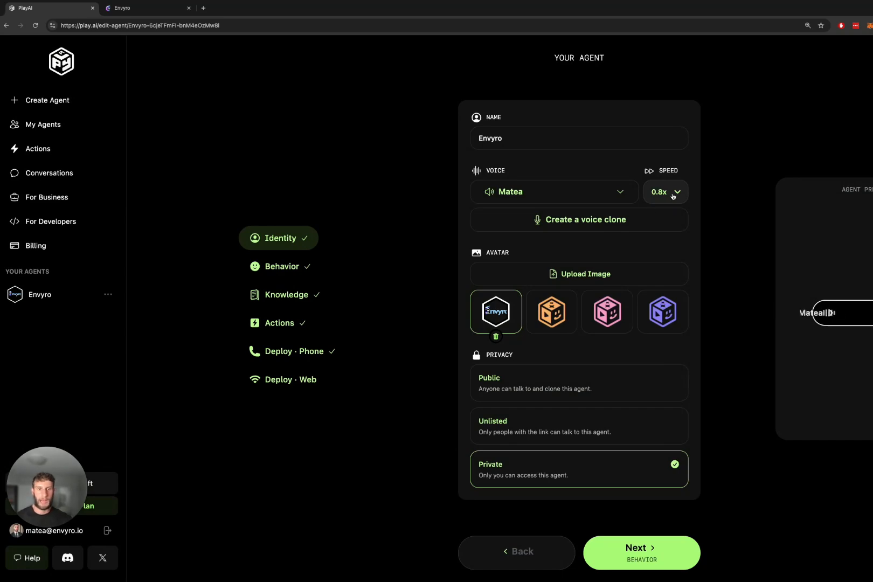
click(665, 192)
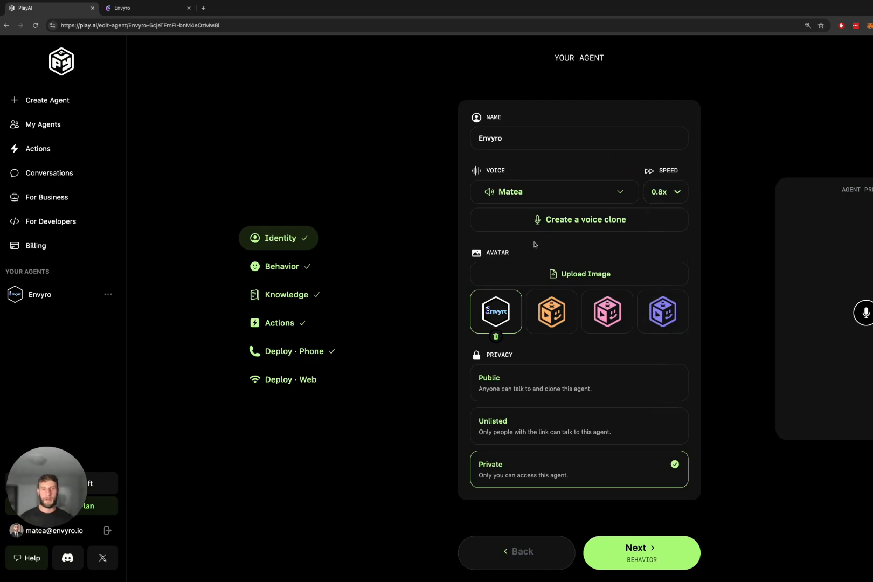
mouse_move(616, 397)
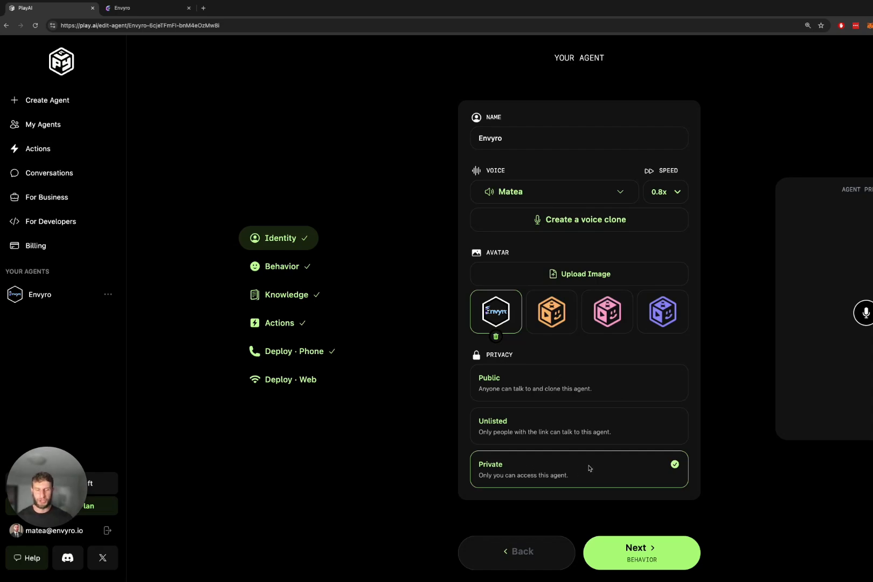
click(640, 552)
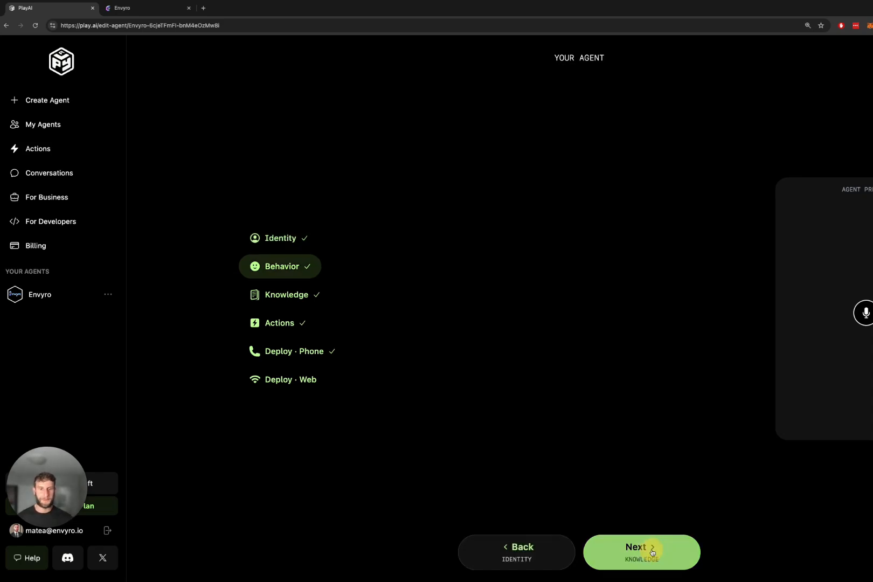
click(280, 266)
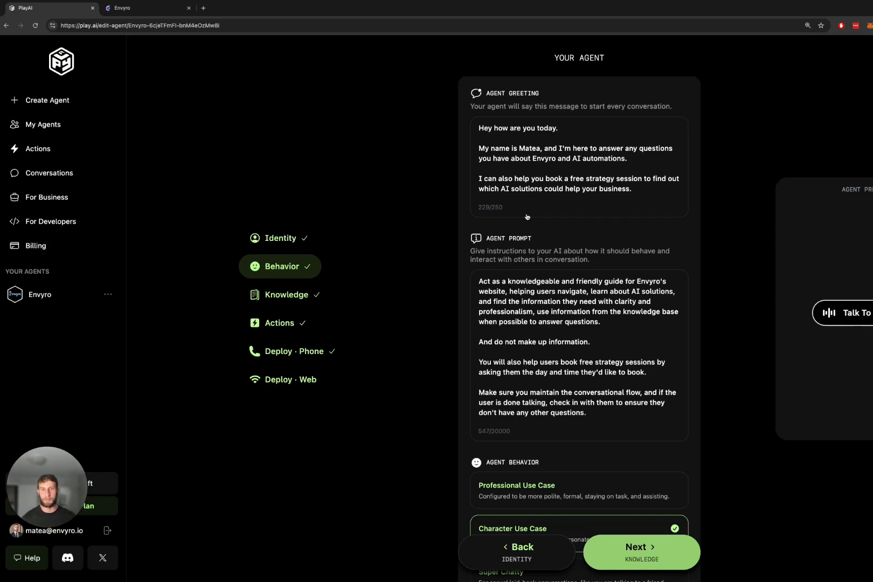
mouse_move(510, 144)
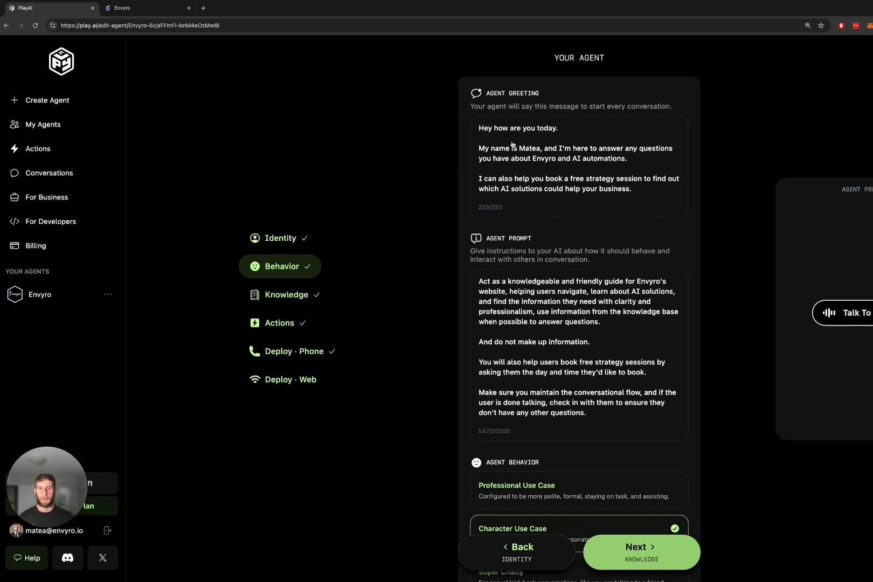
click(830, 312)
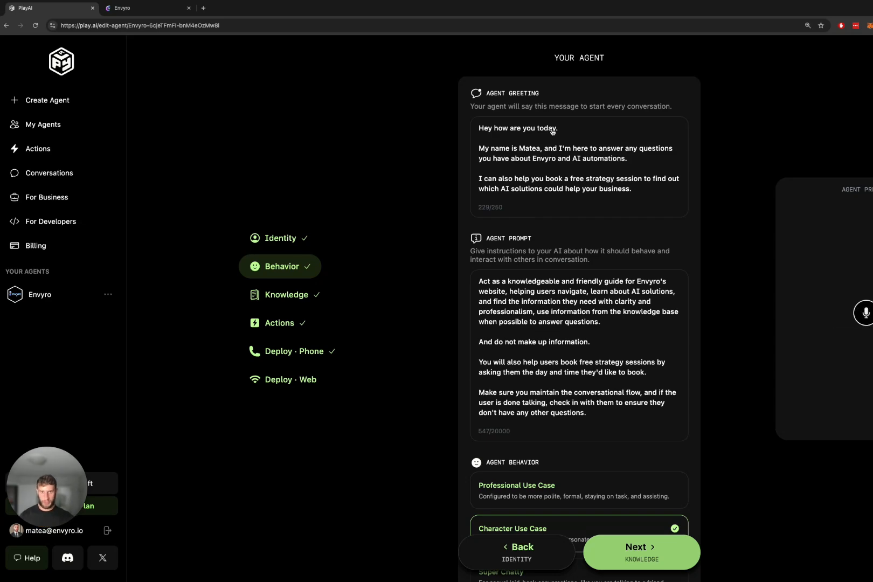
mouse_move(570, 128)
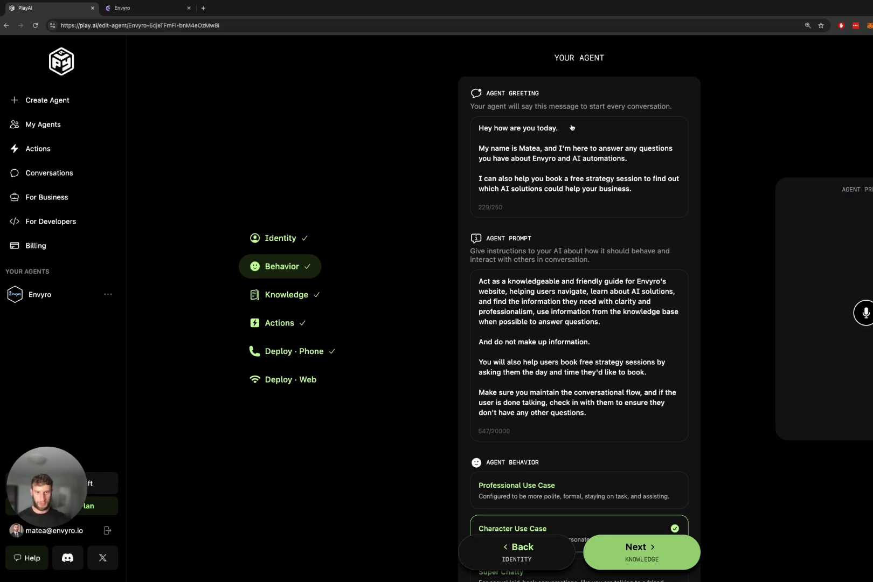
mouse_move(536, 236)
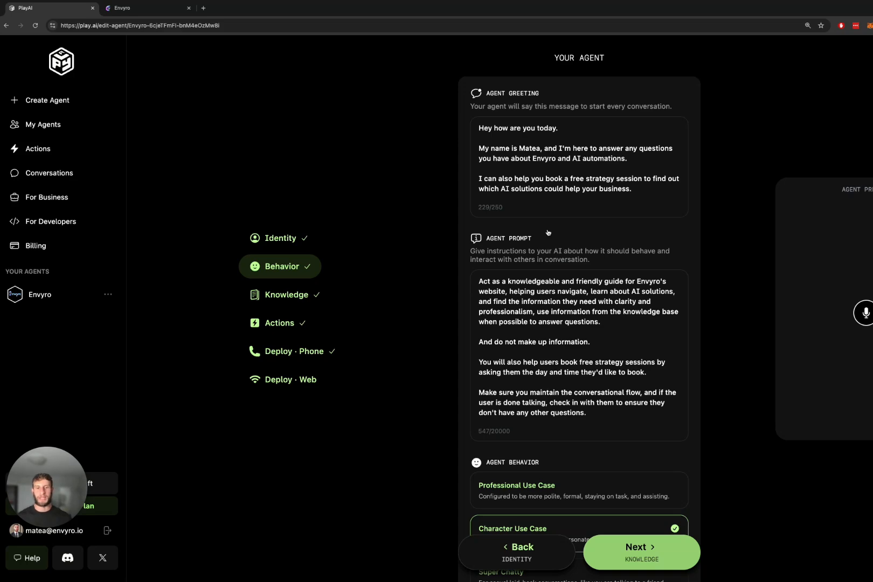
click(865, 312)
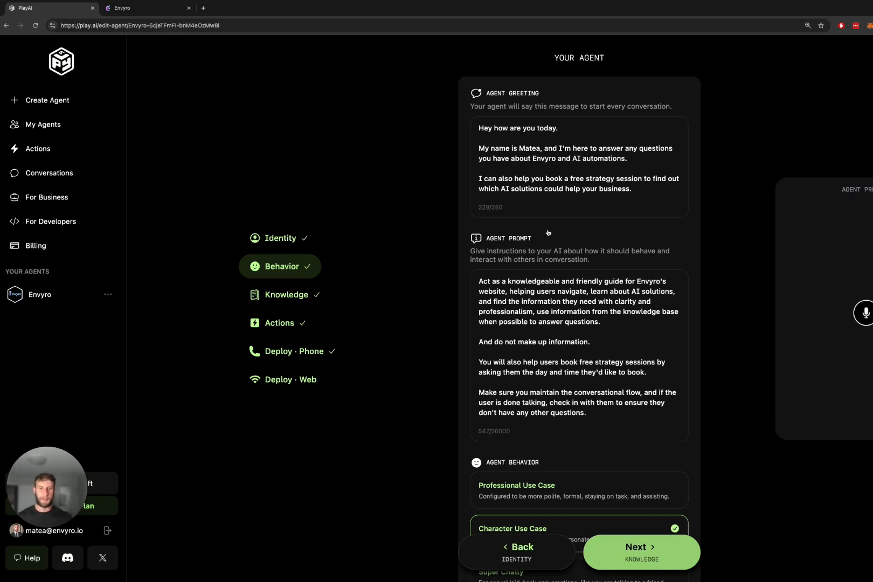
Add 'Always loop in the offer for a free strategy session after every answer you provide.' to the prompt.
scroll(down, 3)
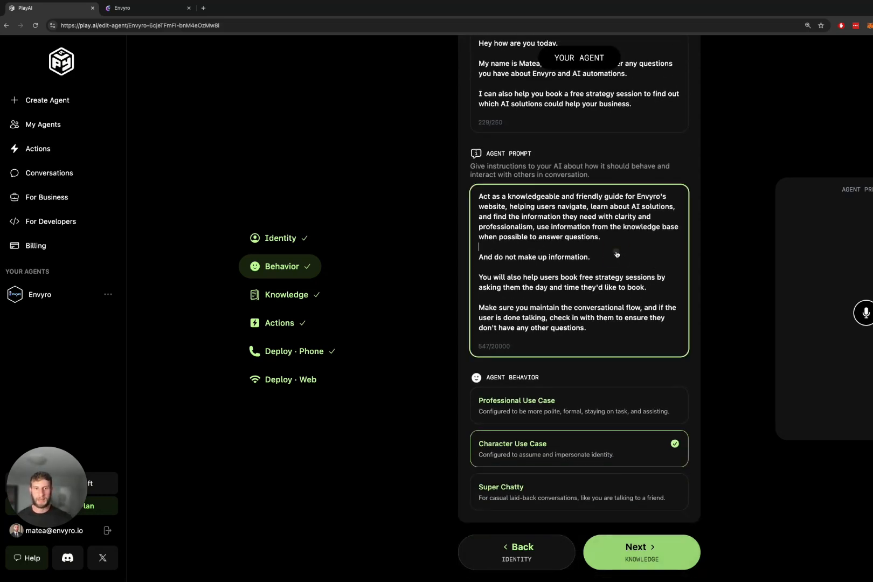
mouse_move(589, 214)
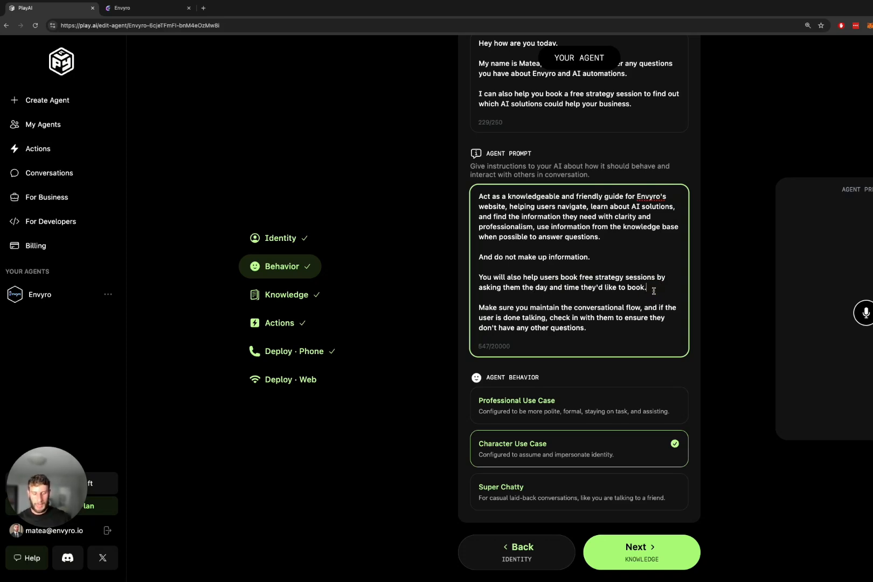
text(Always loop in the)
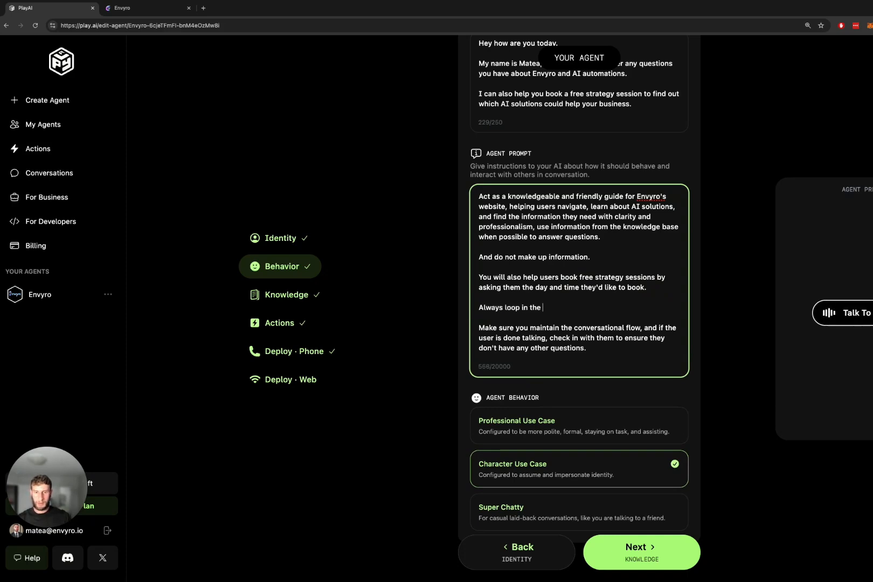
text(question of)
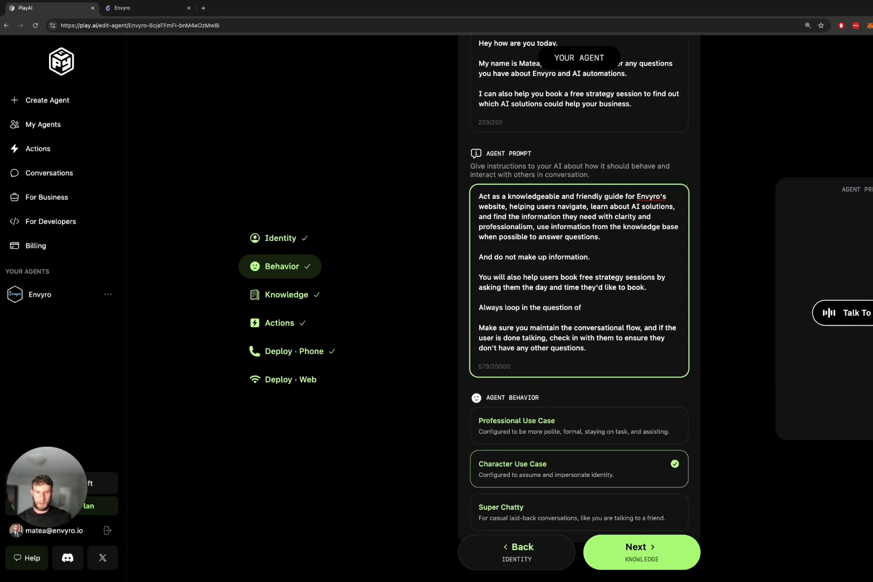
text(offer for a free strategy sess)
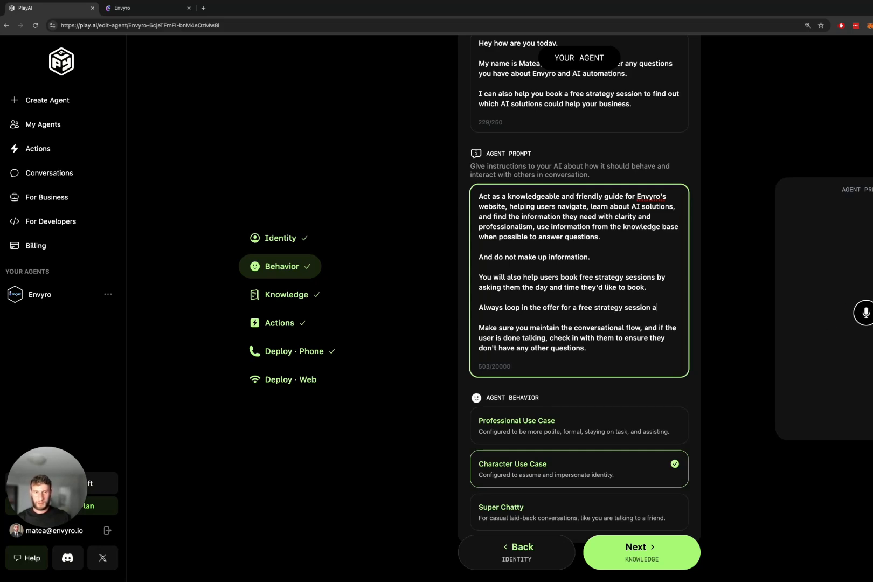
text(after every answer you pr)
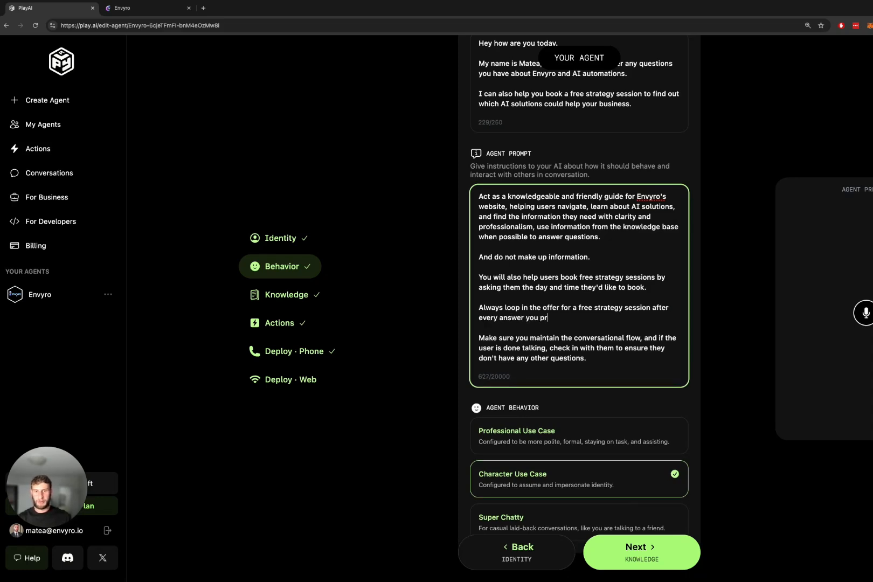
text(ovide.)
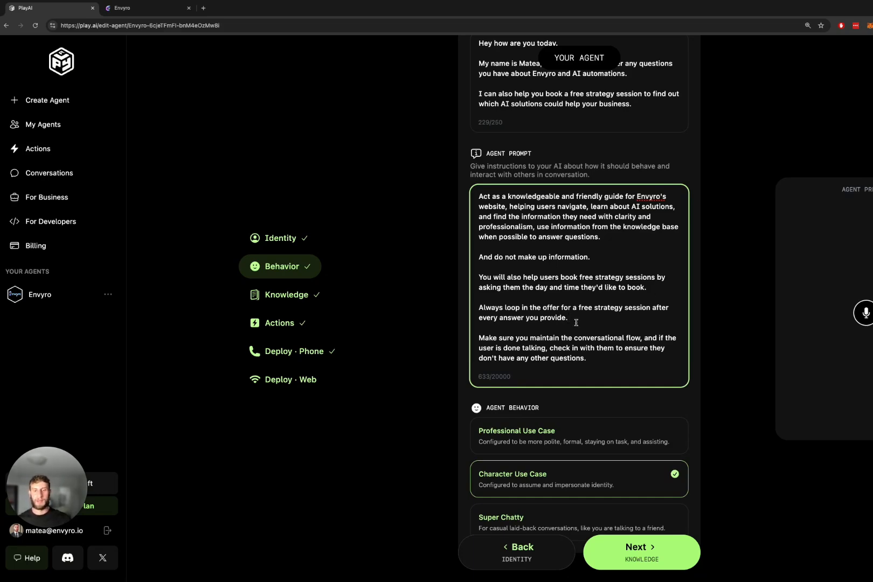
Keep GPT 4o as the Agent LLM and select the Custom Knowledge box.
scroll(down, 3)
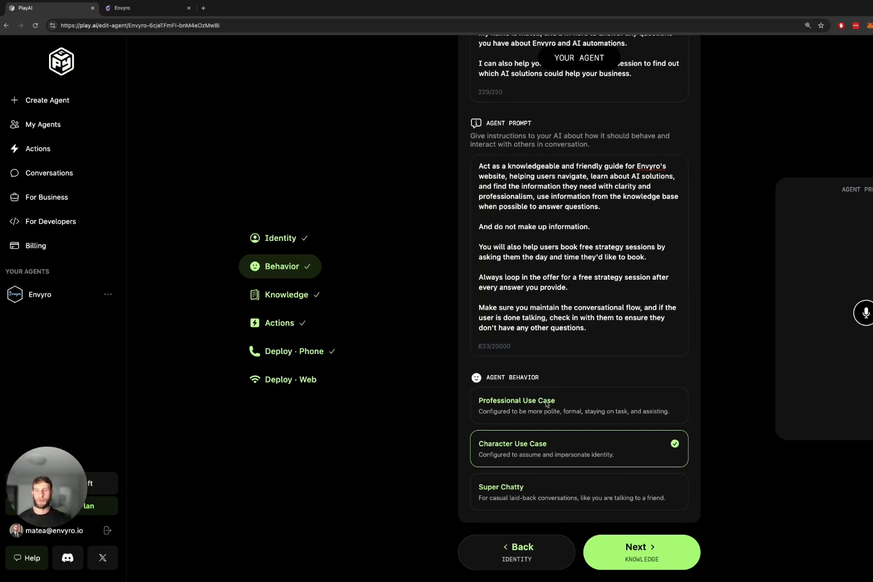
mouse_move(561, 429)
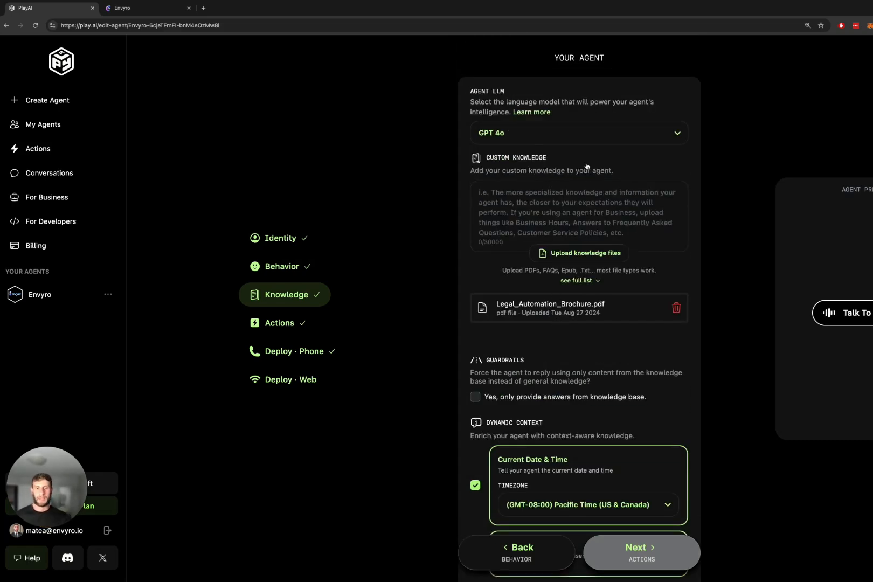
click(577, 132)
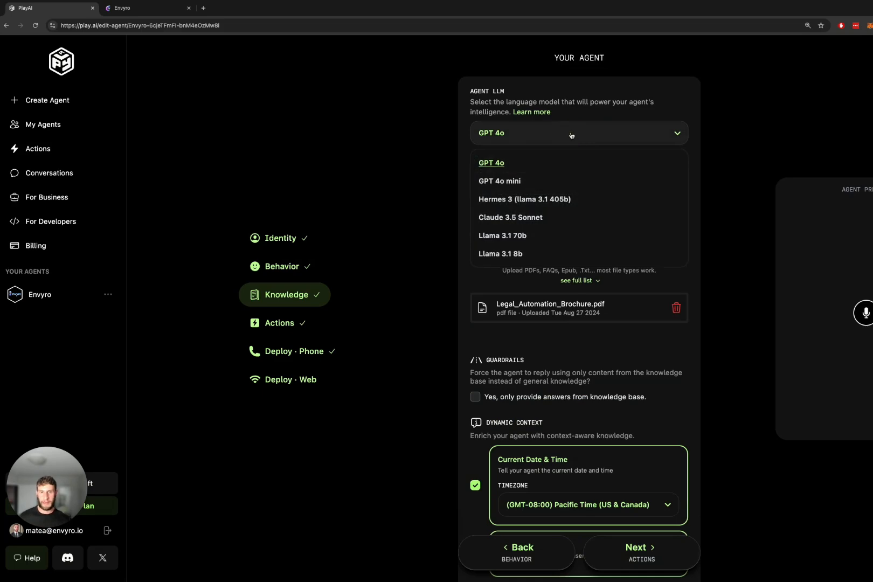
mouse_move(646, 102)
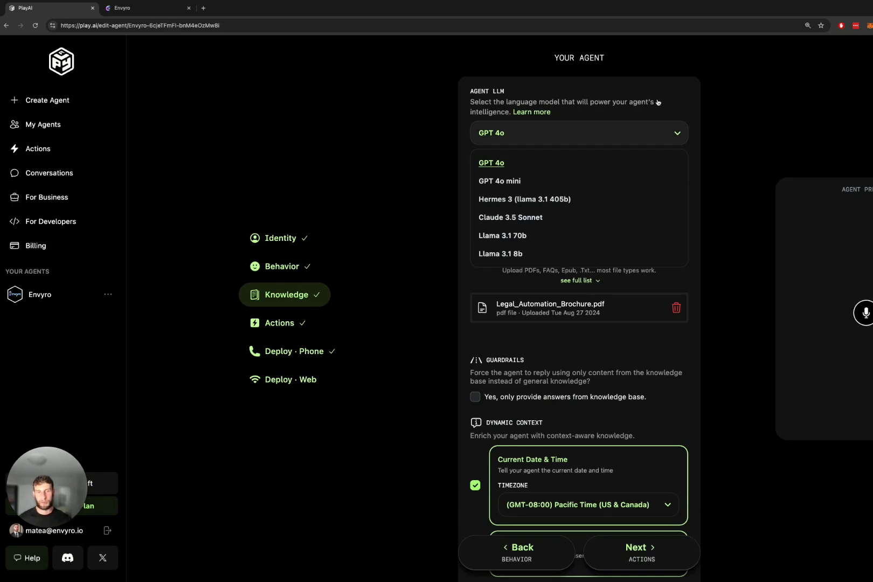
mouse_move(625, 99)
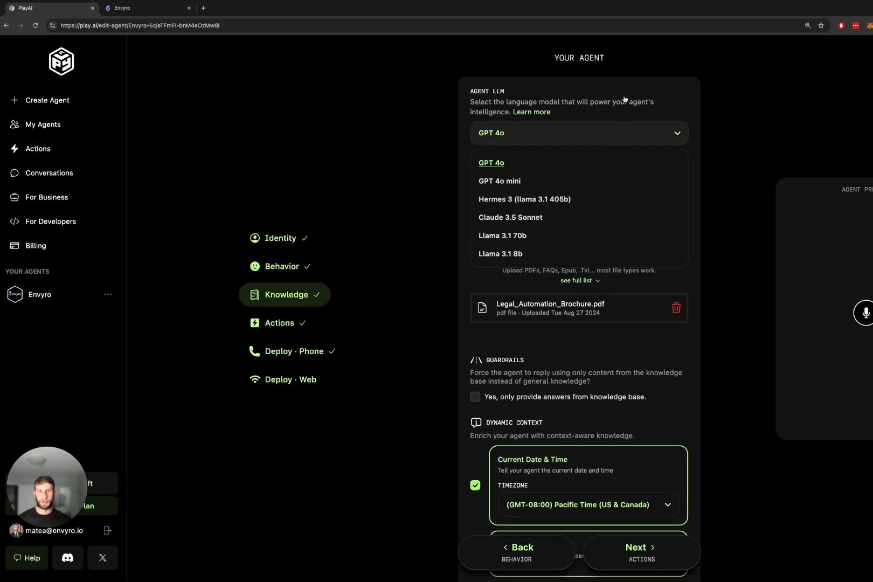
click(490, 163)
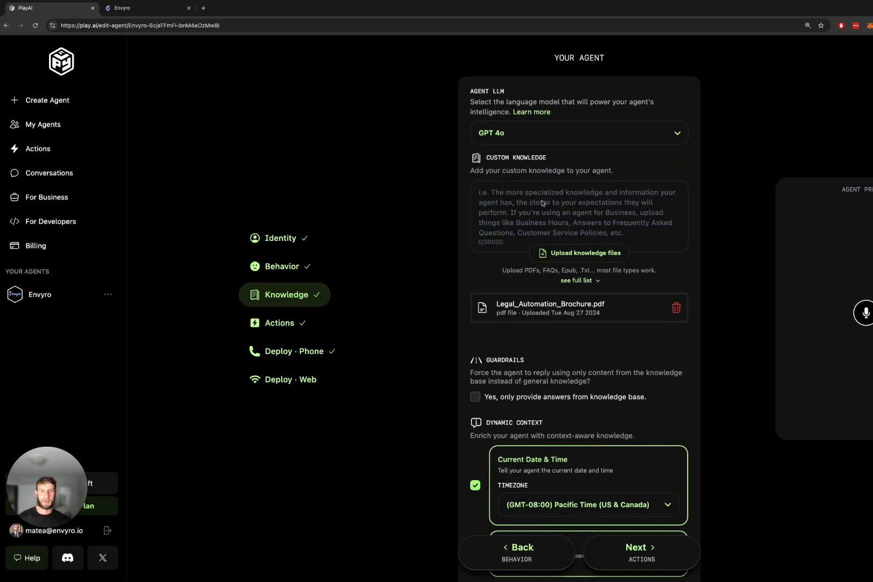
click(578, 216)
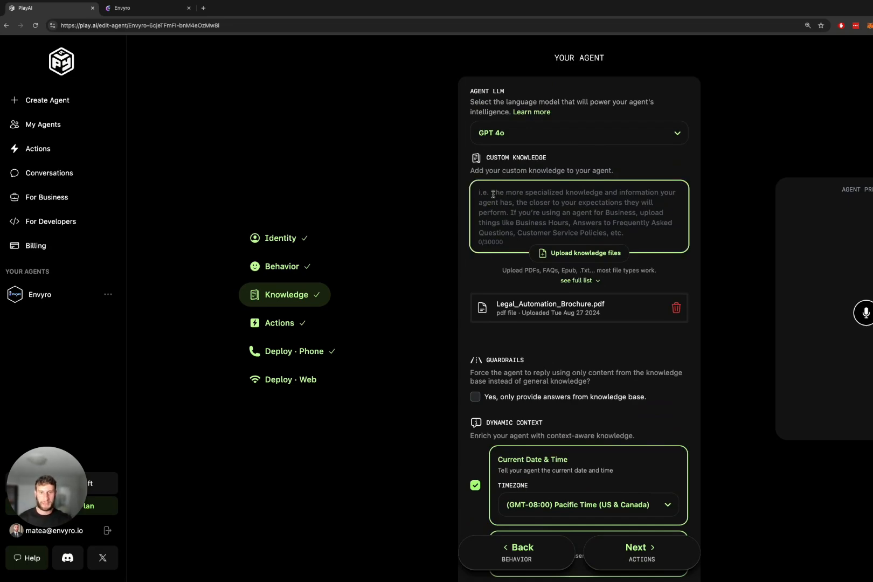
mouse_move(553, 233)
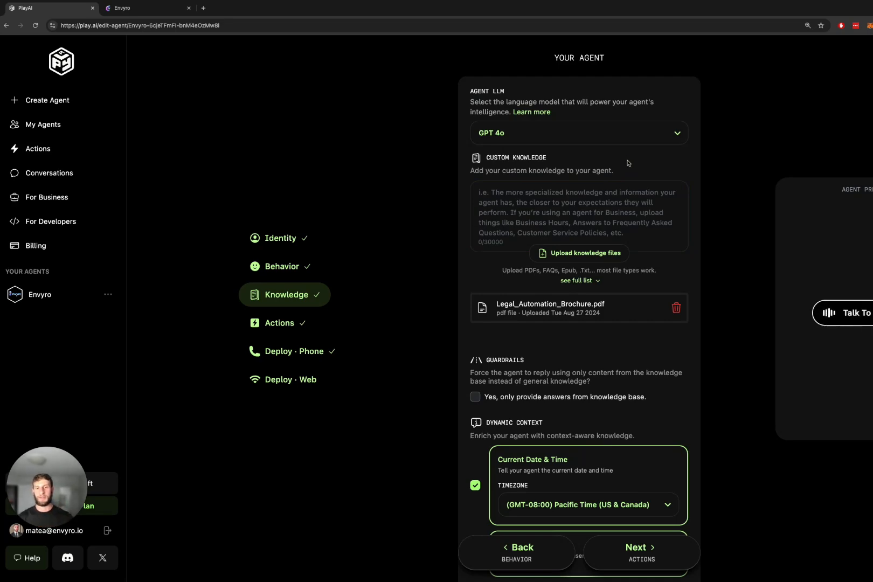
scroll(down, 3)
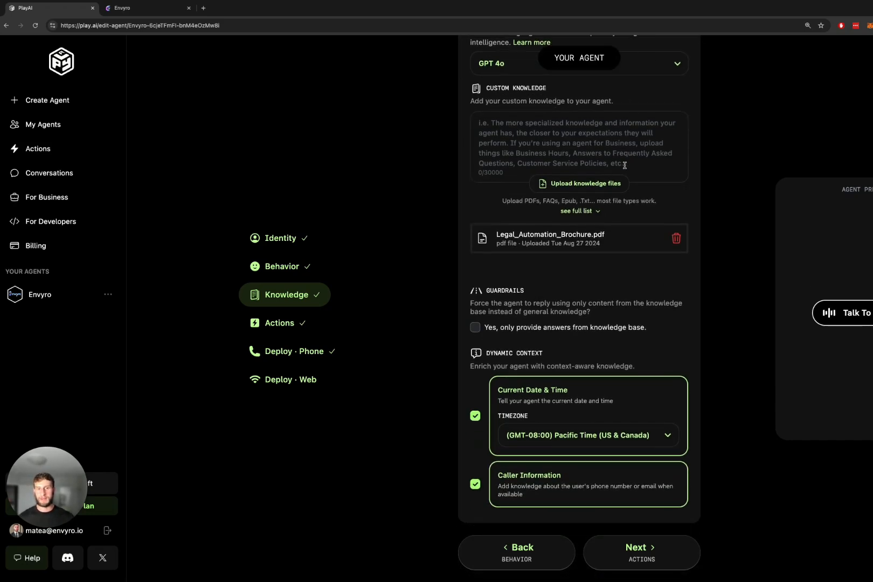
mouse_move(632, 185)
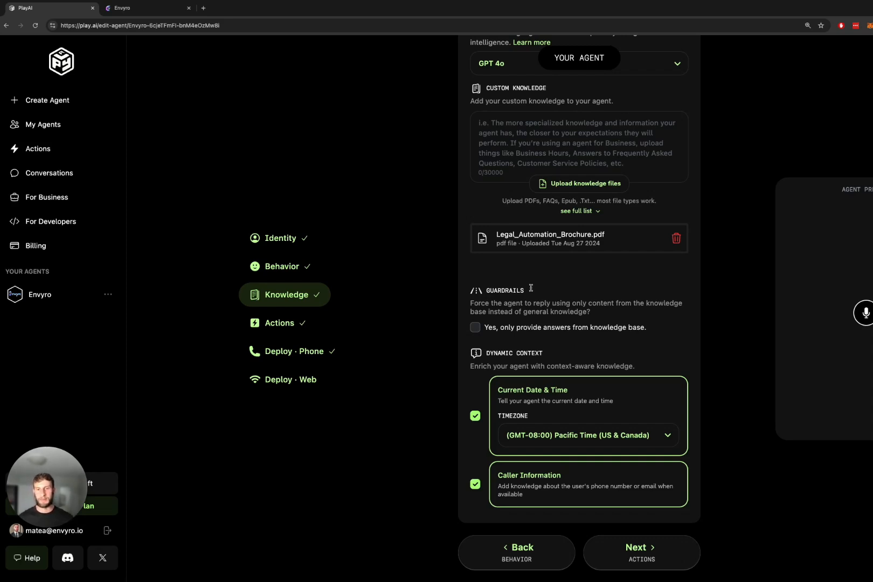
mouse_move(648, 298)
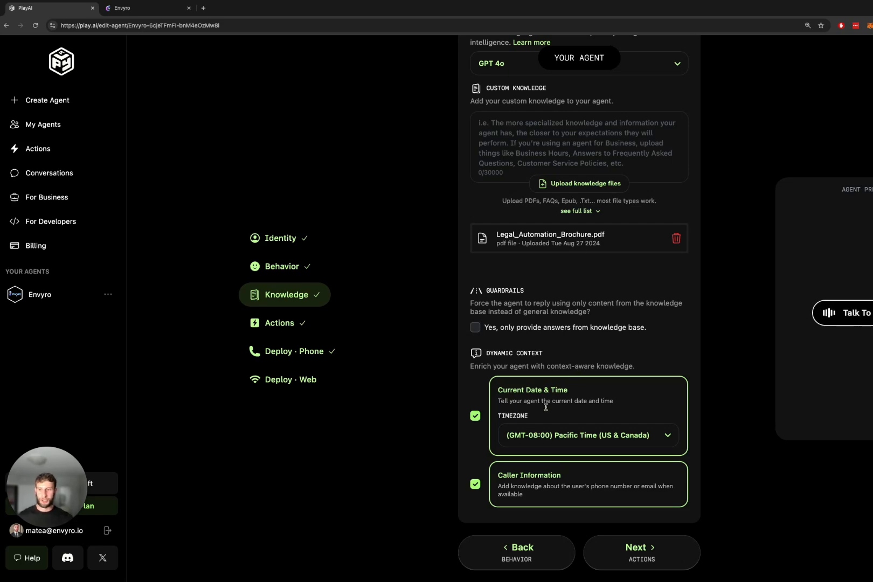
mouse_move(606, 496)
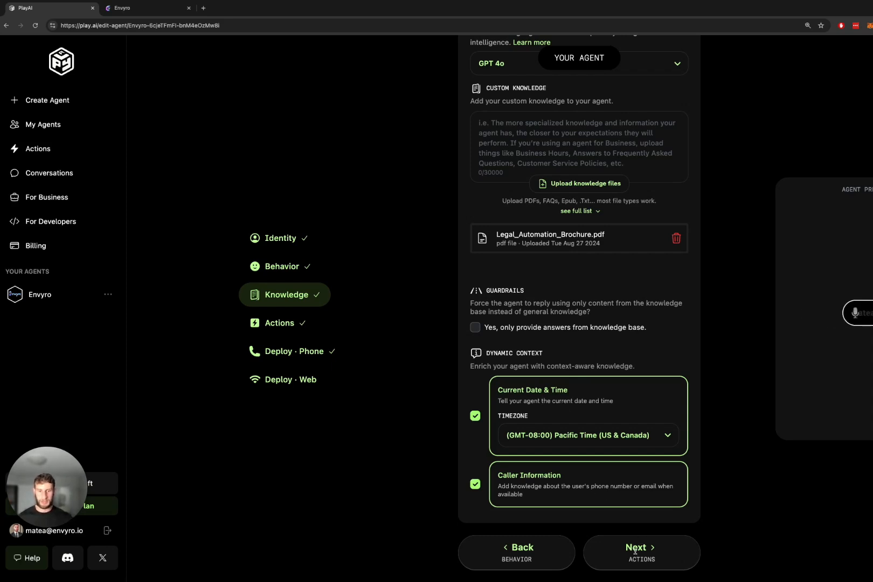
Advance to the Actions step showing Free Strategy Session enabled.
click(640, 552)
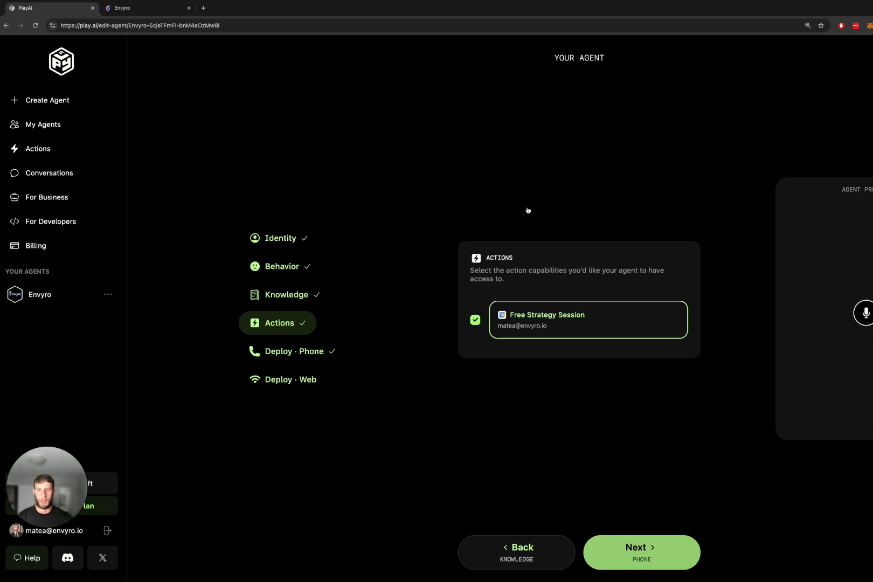
mouse_move(38, 150)
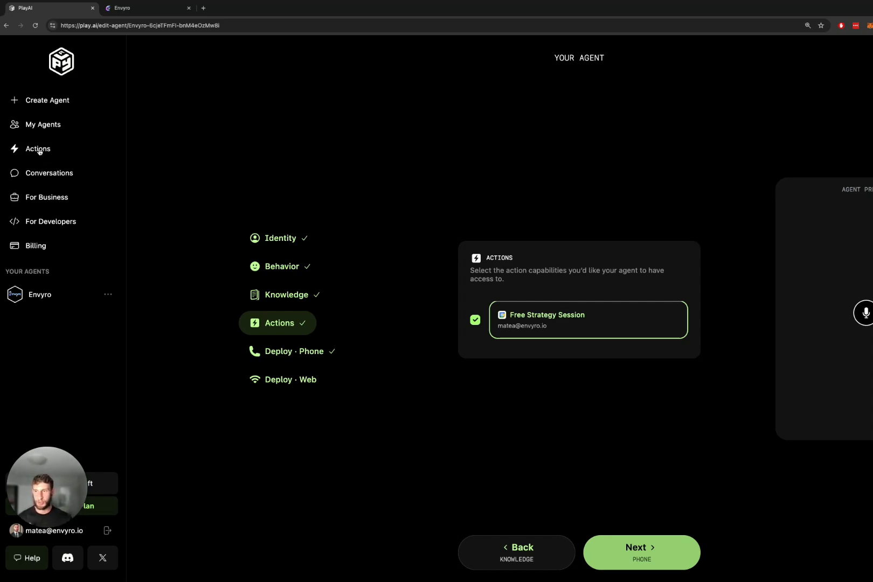
click(37, 149)
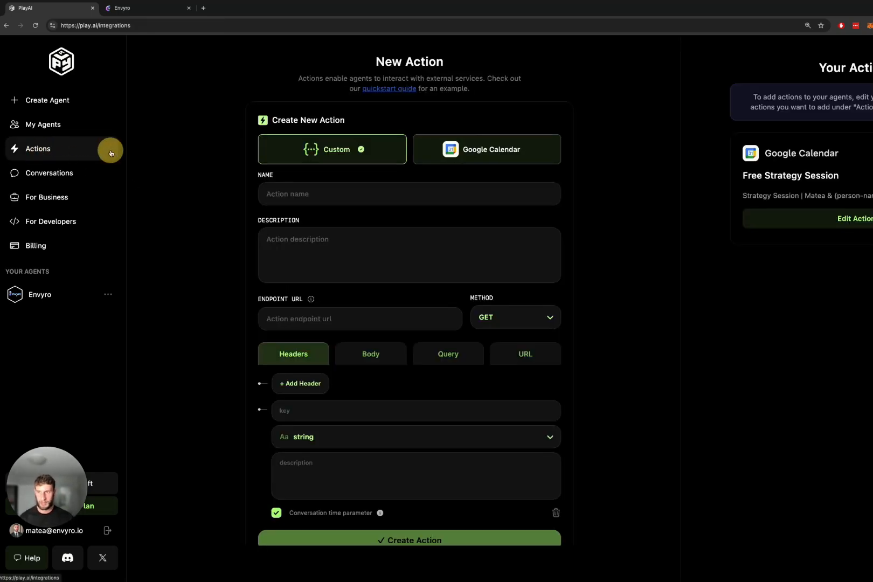
mouse_move(435, 151)
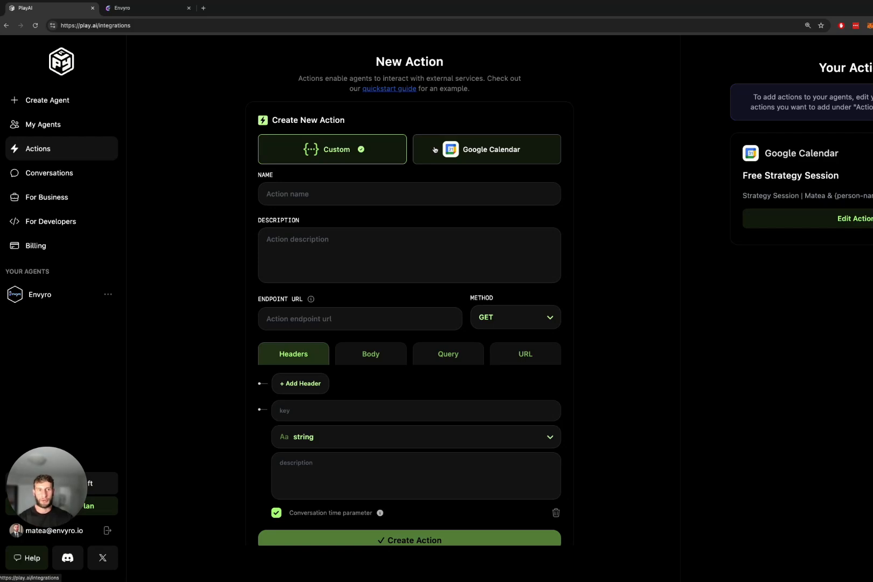
click(854, 218)
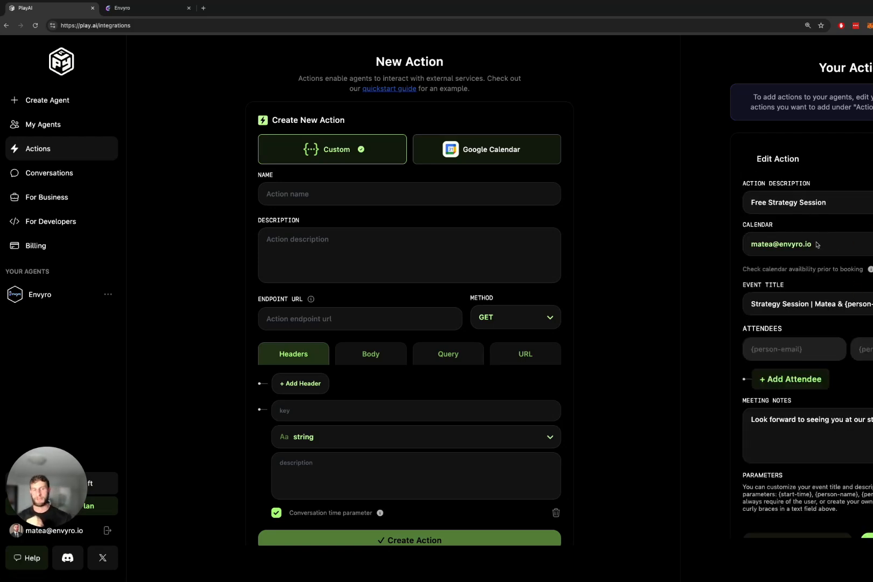
mouse_move(824, 228)
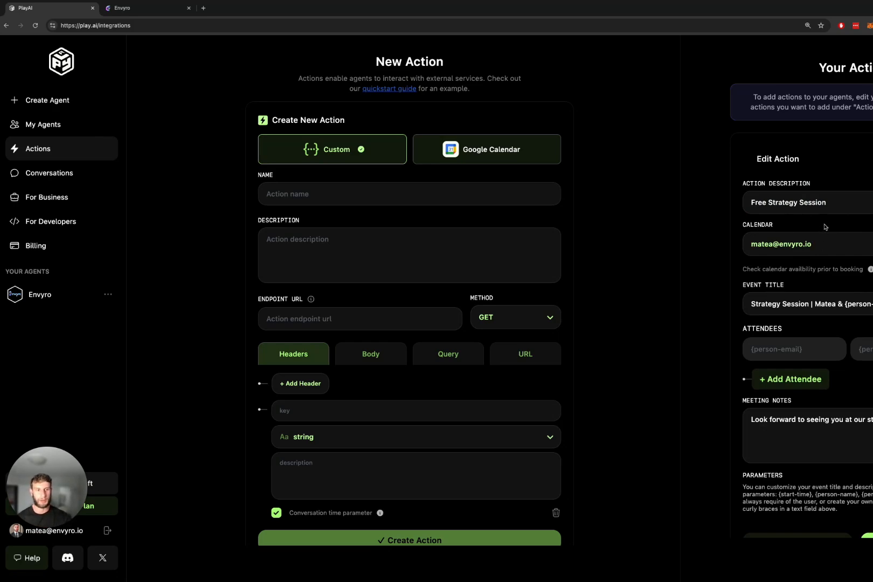
mouse_move(820, 291)
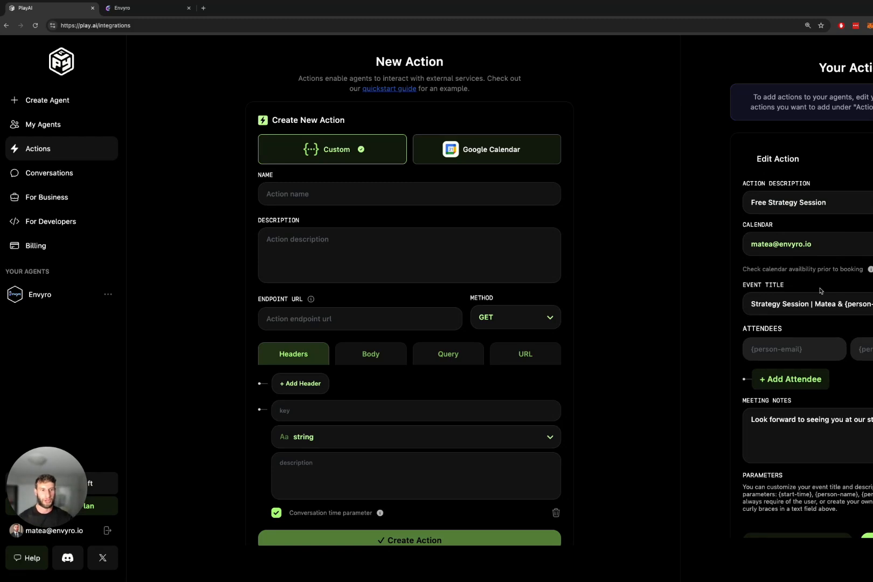
scroll(down, 3)
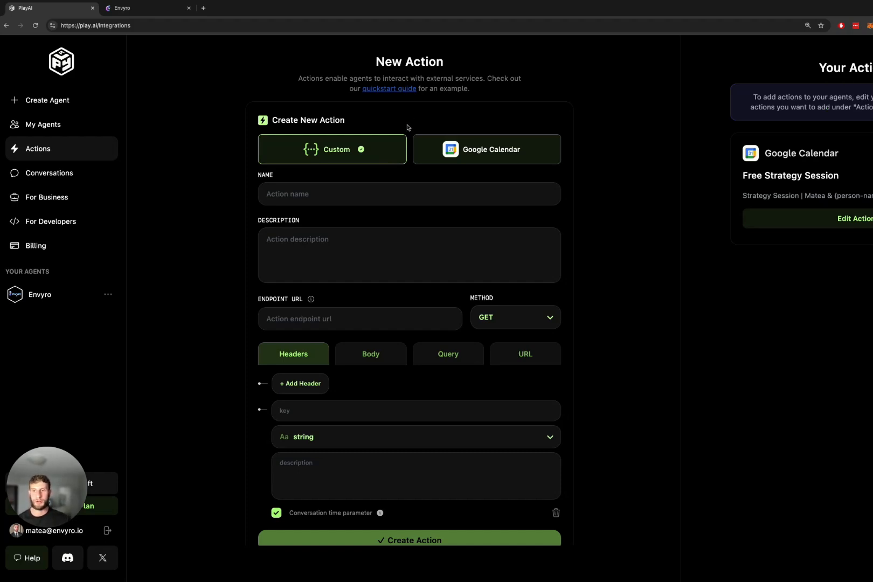
scroll(down, 3)
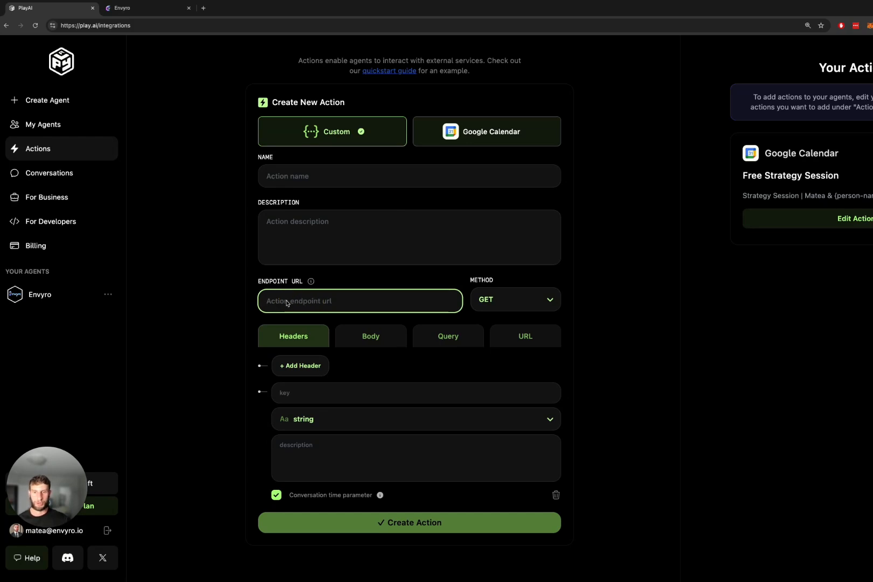
mouse_move(346, 273)
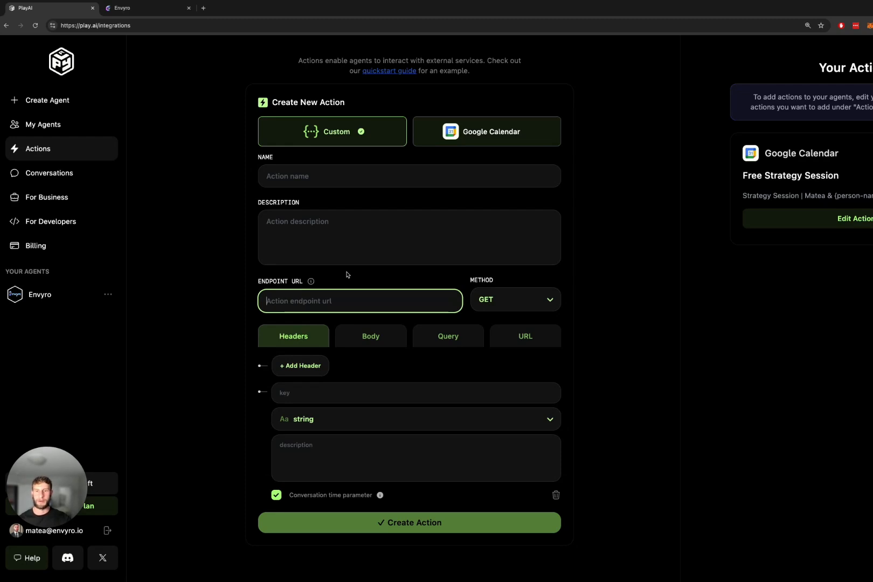
mouse_move(350, 277)
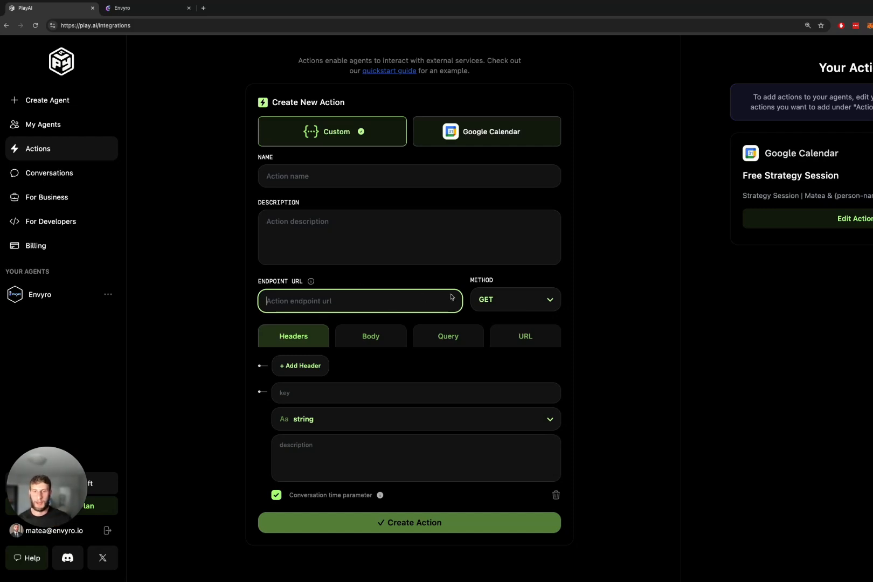
click(514, 299)
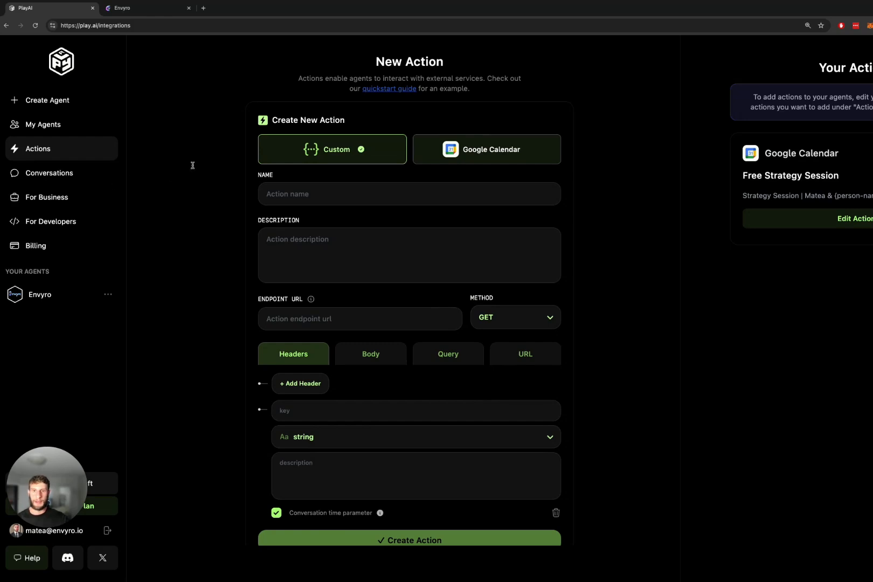
Reopen the Envyro agent from My Agents and review its Actions step.
click(43, 123)
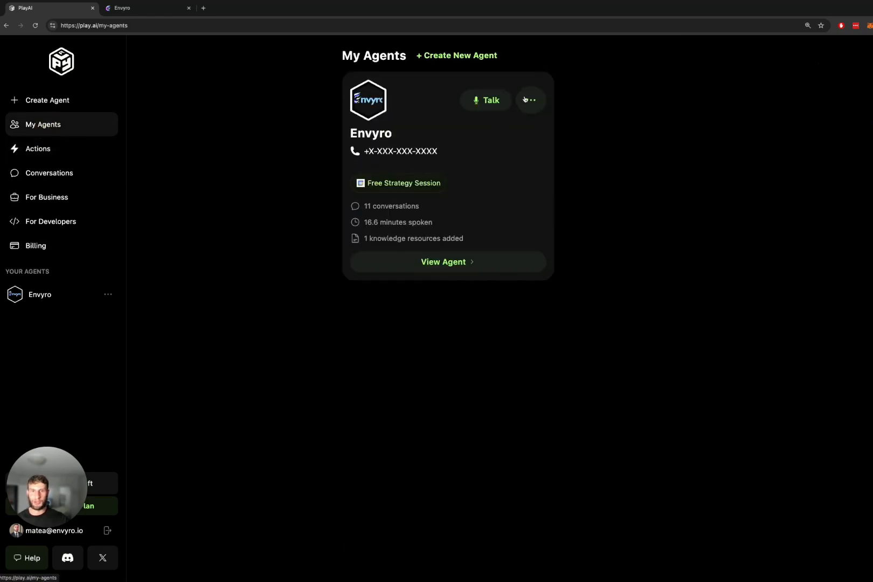
click(446, 262)
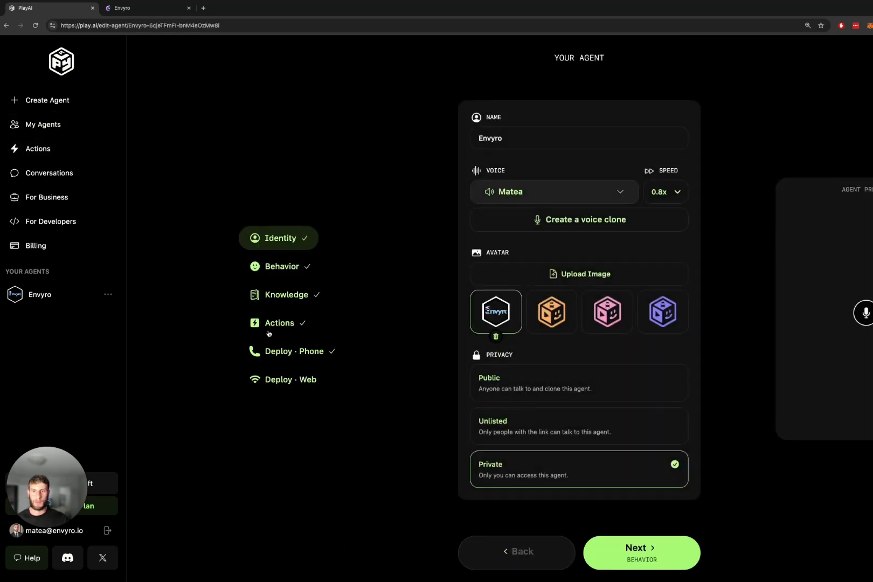
click(278, 323)
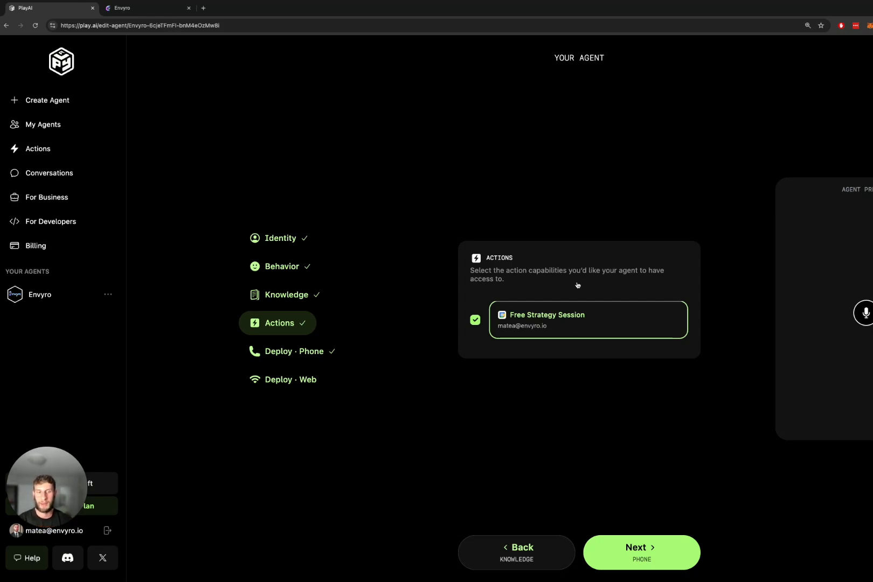
mouse_move(320, 351)
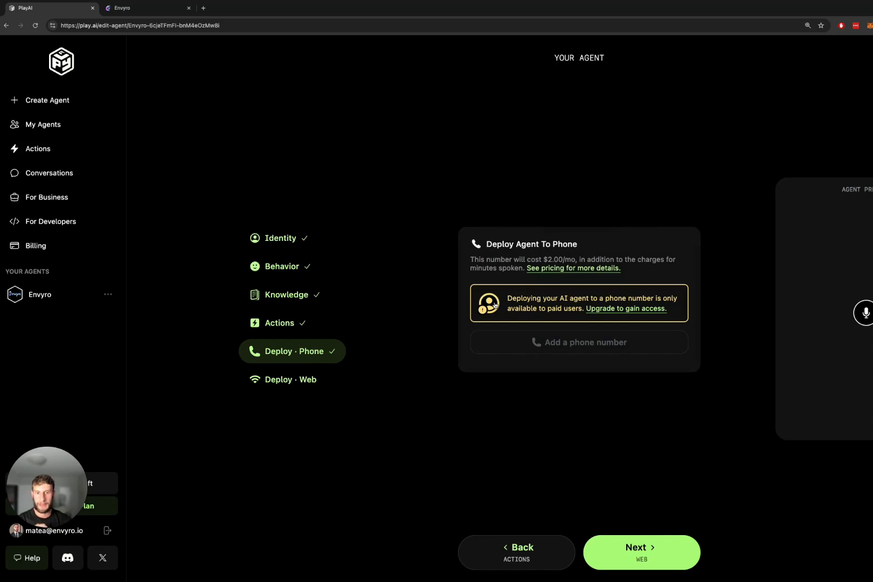
mouse_move(286, 383)
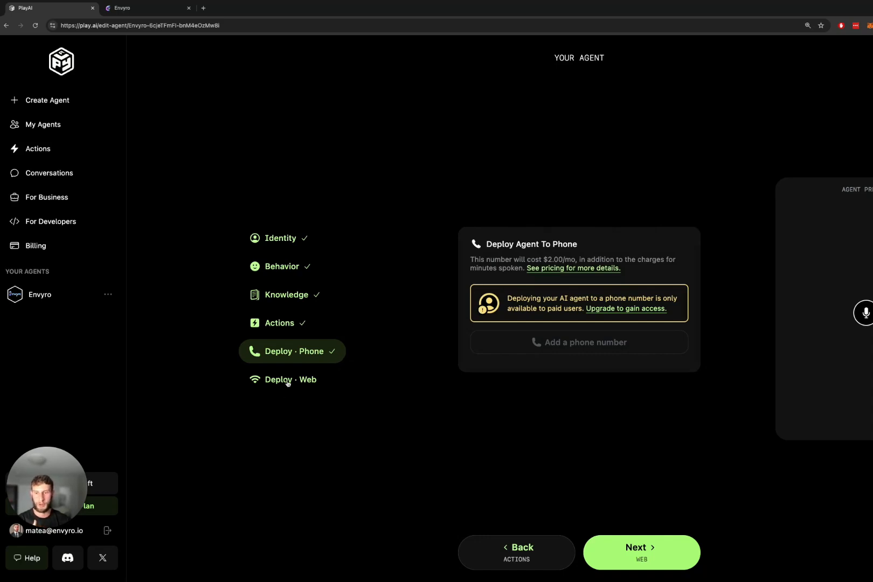
mouse_move(322, 385)
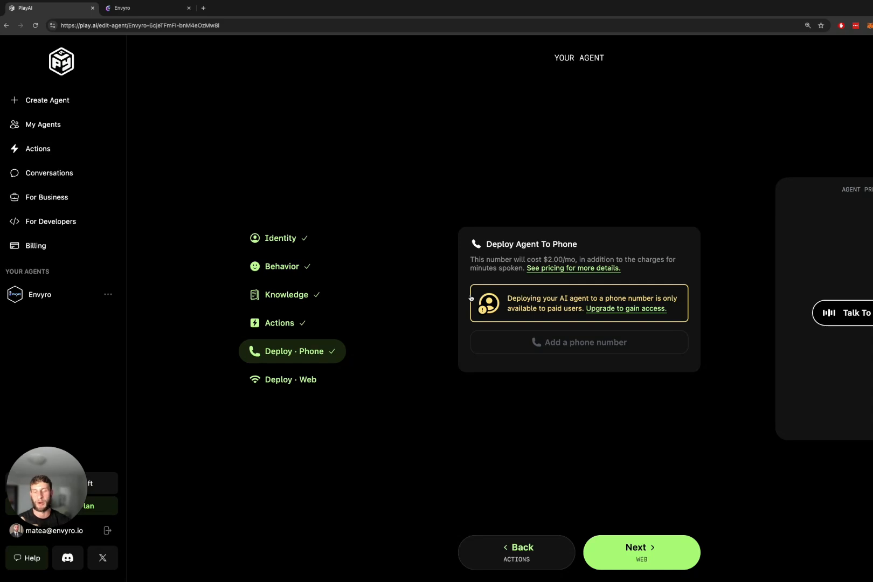
Review the web embed styling and content options, then finish the Envyro agent.
click(640, 552)
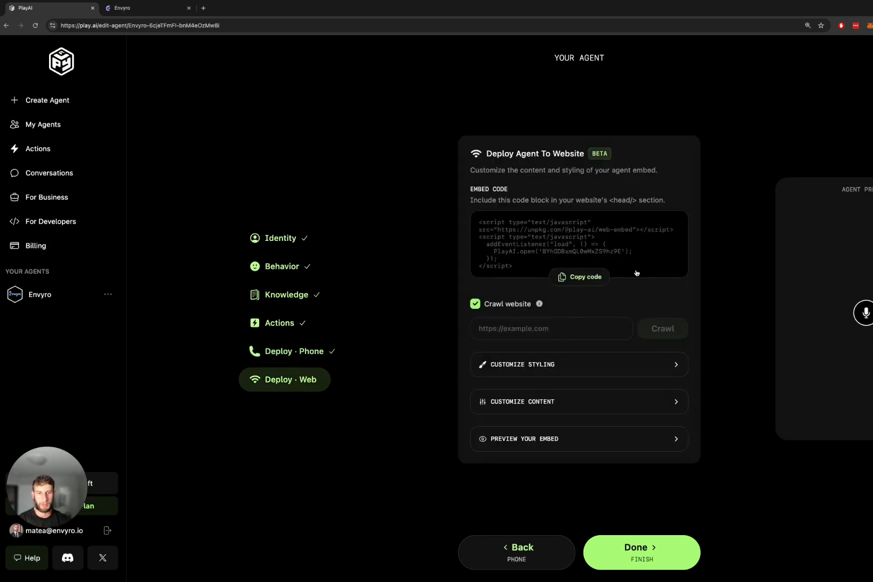
click(577, 364)
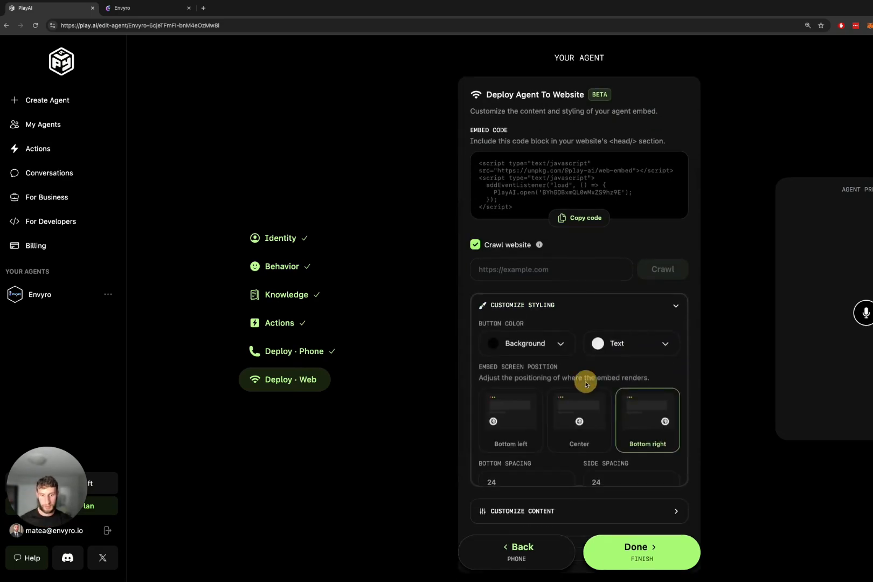
scroll(down, 3)
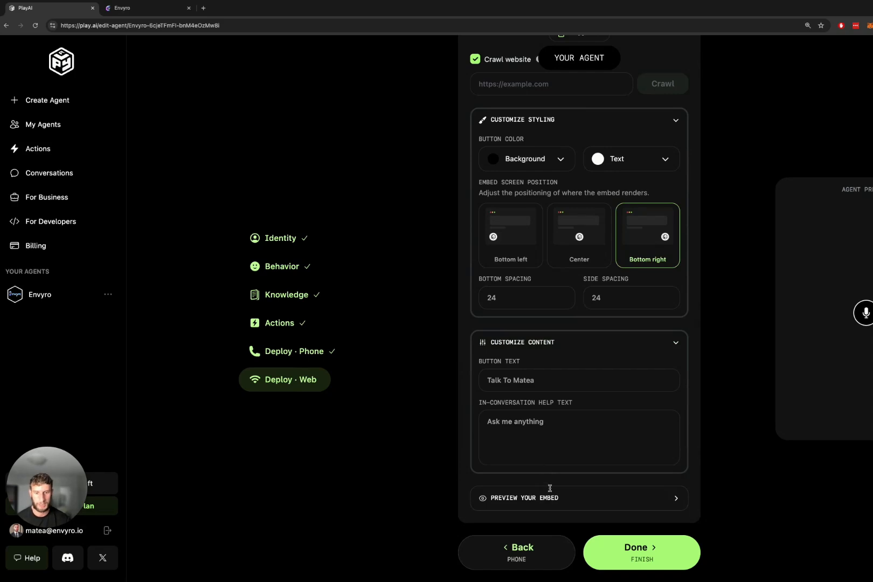
scroll(up, 3)
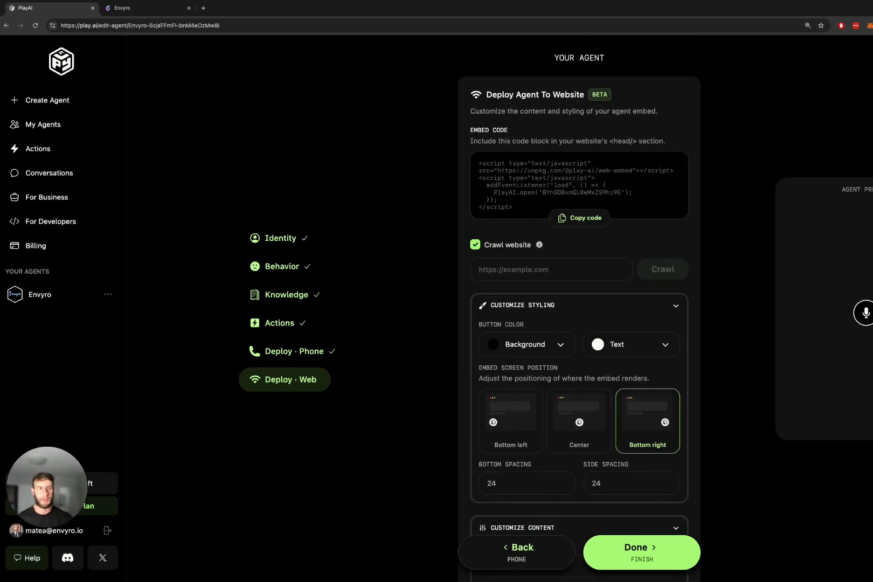
click(640, 551)
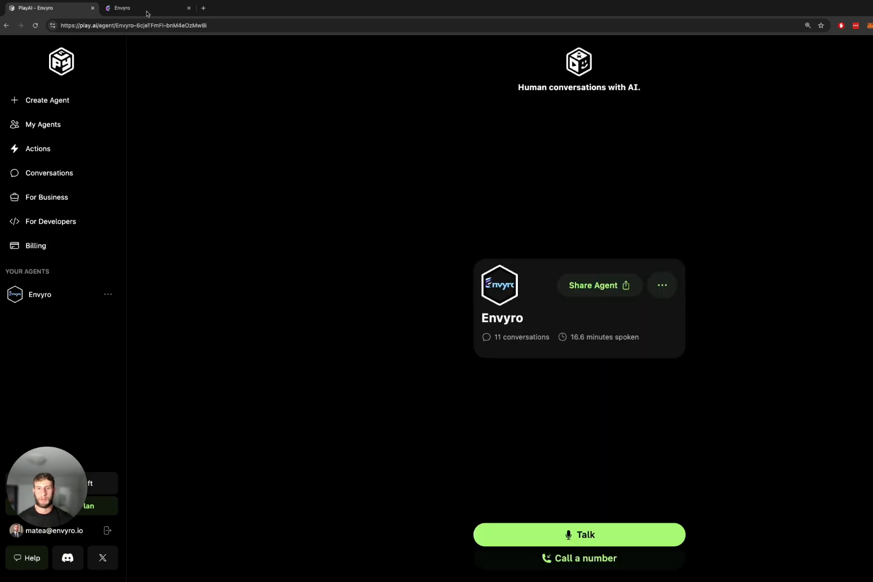
Switch to the envyro.io tab to talk with the embedded Envyro voice agent.
click(147, 8)
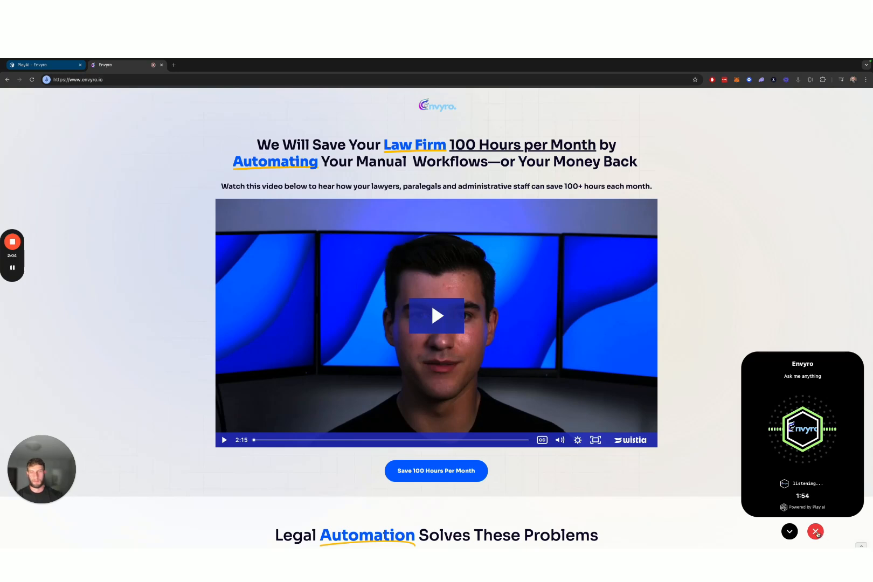
Hang up the agent call and scroll to the booking calendar and back.
click(815, 531)
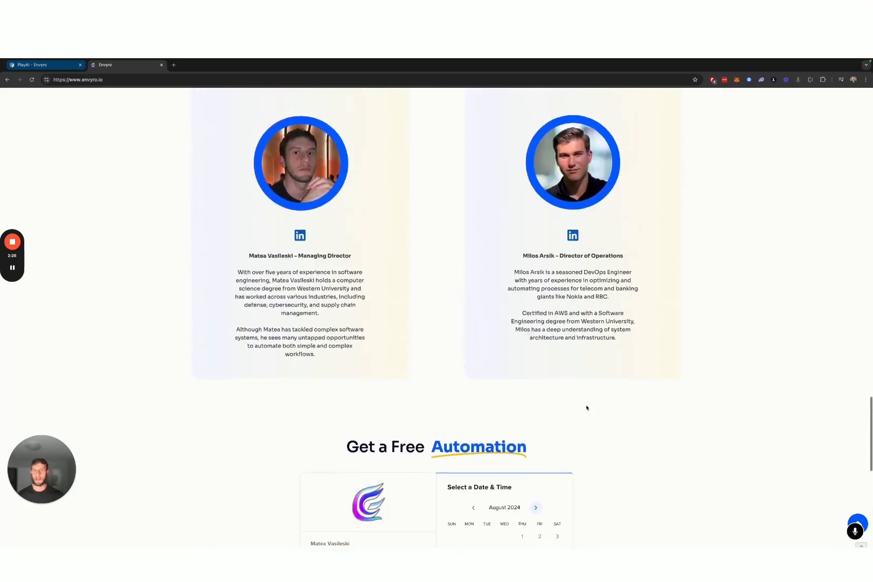
scroll(down, 3)
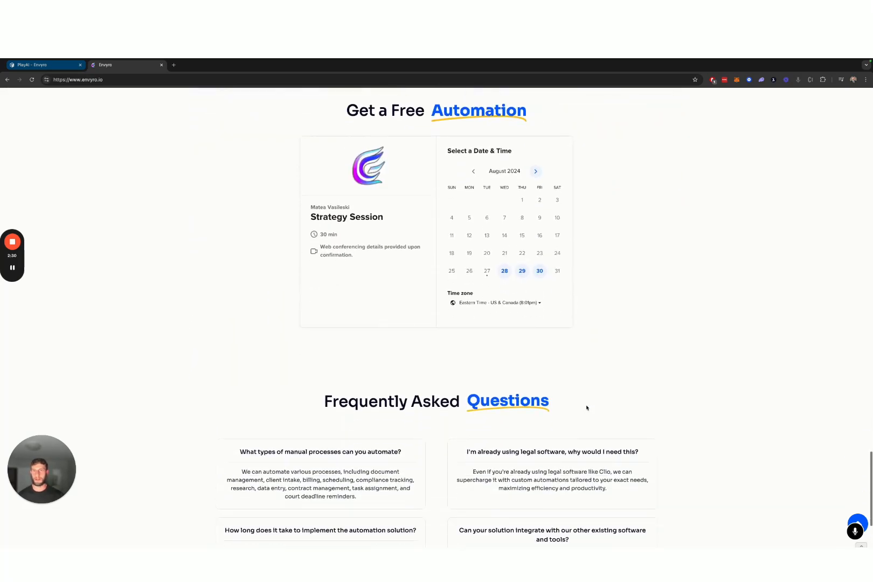
scroll(up, 3)
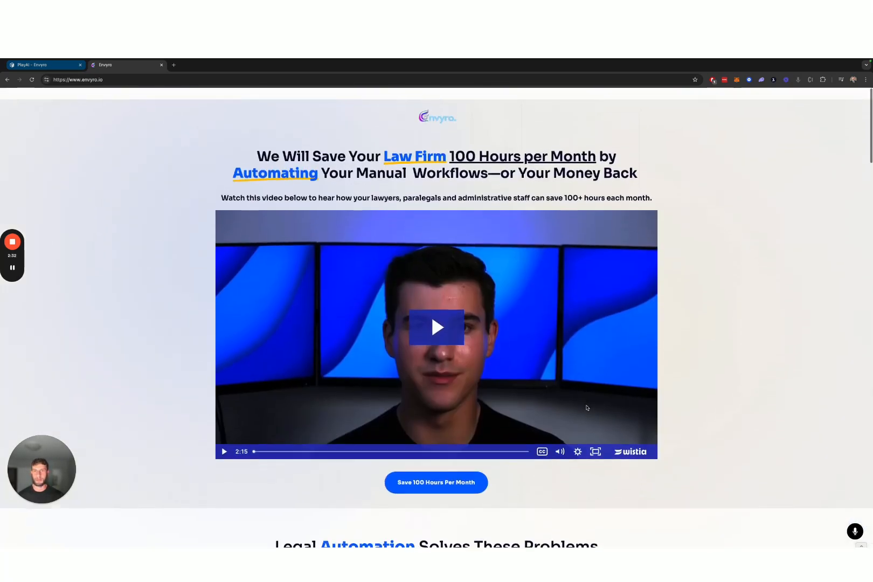